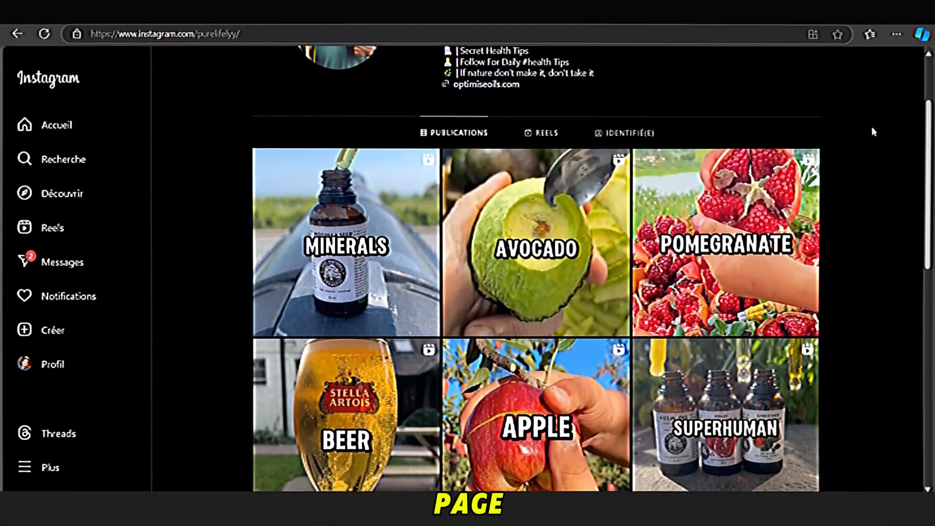
Scroll down the purelifelyy profile grid of fruit and food posts toward the bio link
{"action": "scroll", "scroll_direction": "down", "scroll_amount": 3}
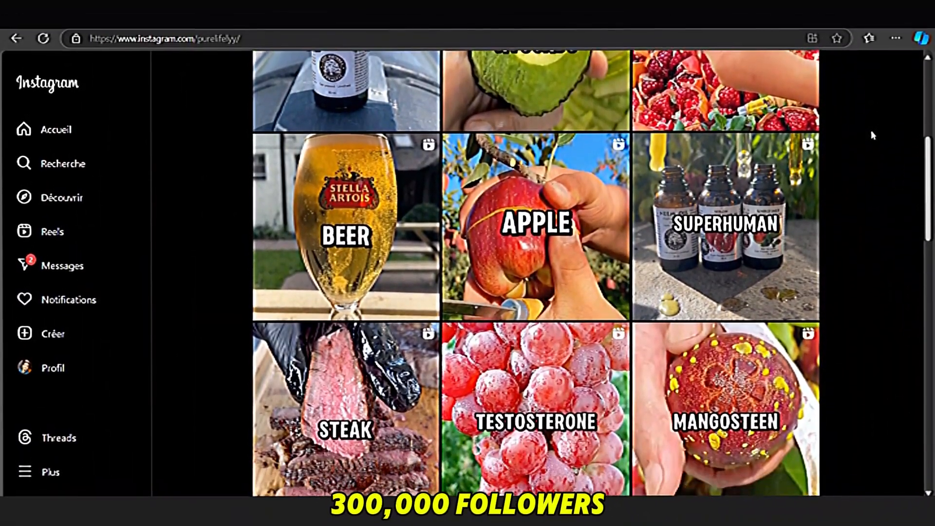
{"action": "scroll", "scroll_direction": "down", "scroll_amount": 3}
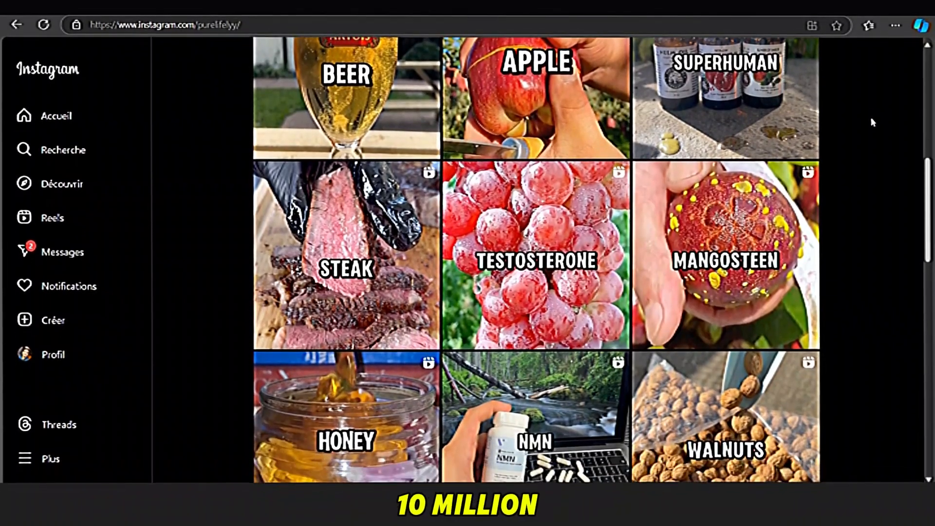
{"action": "scroll", "scroll_direction": "down", "scroll_amount": 3}
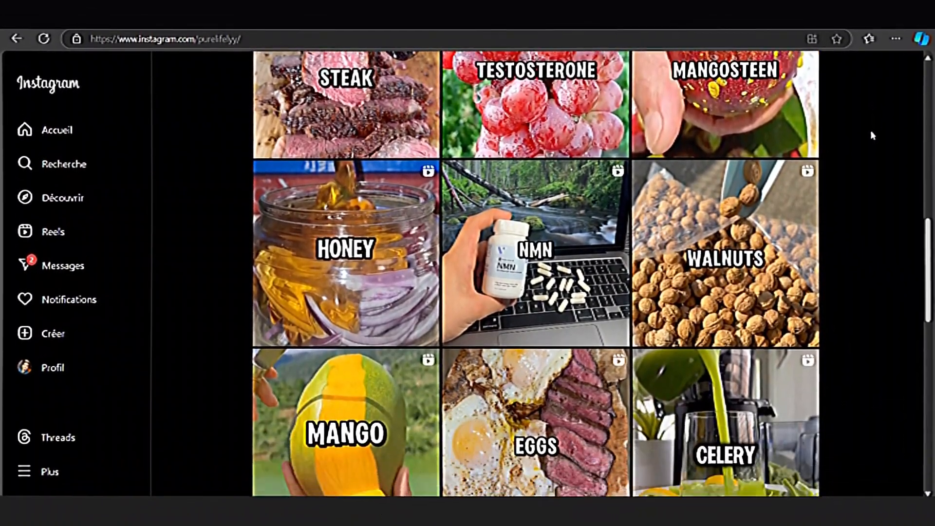
{"action": "scroll", "scroll_direction": "down", "scroll_amount": 3}
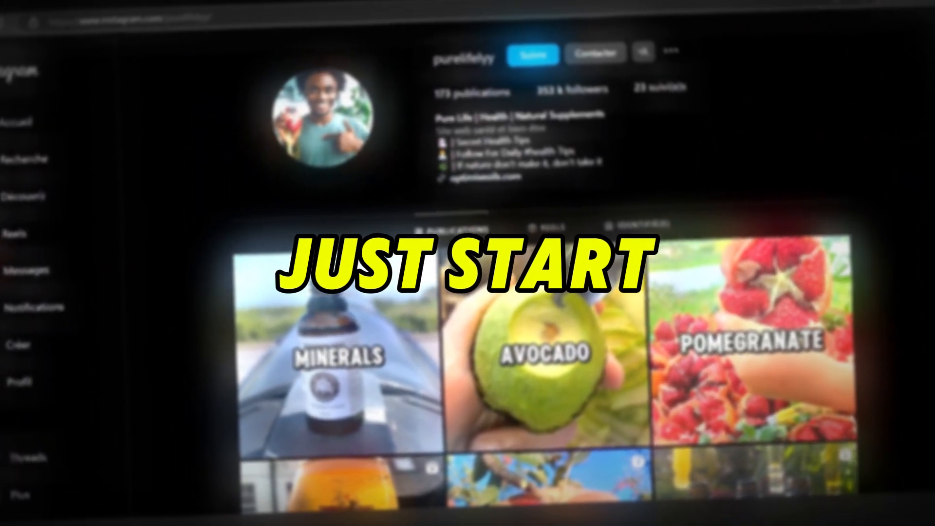
{"action": "scroll", "scroll_direction": "down", "scroll_amount": 3}
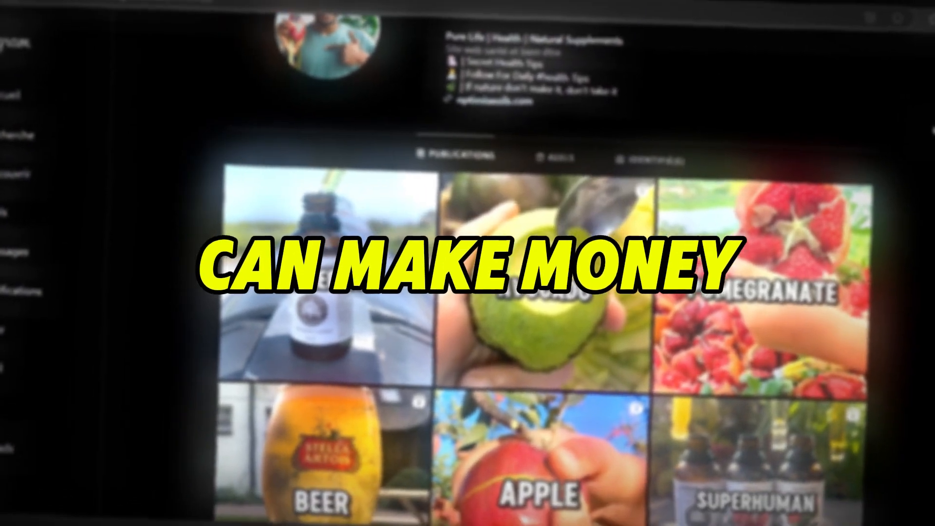
{"action": "scroll", "scroll_direction": "down", "scroll_amount": 3}
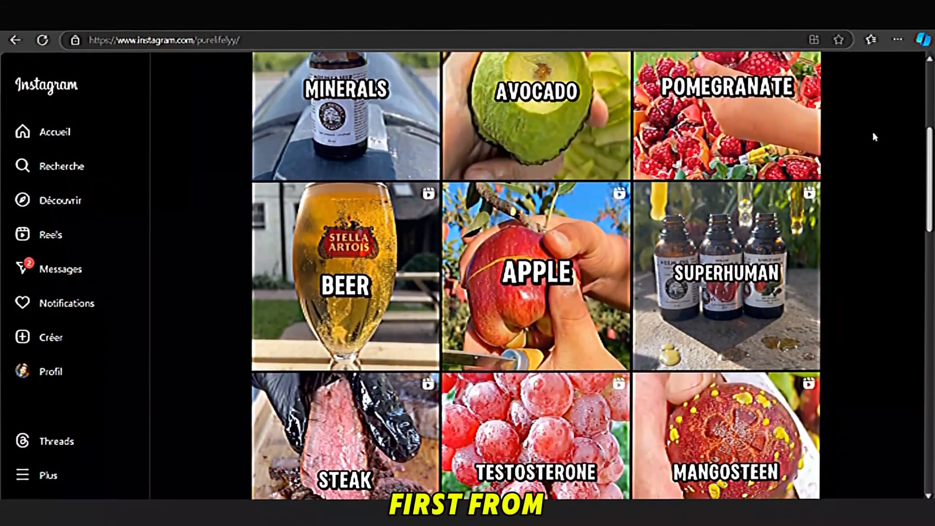
{"action": "scroll", "scroll_direction": "down", "scroll_amount": 3}
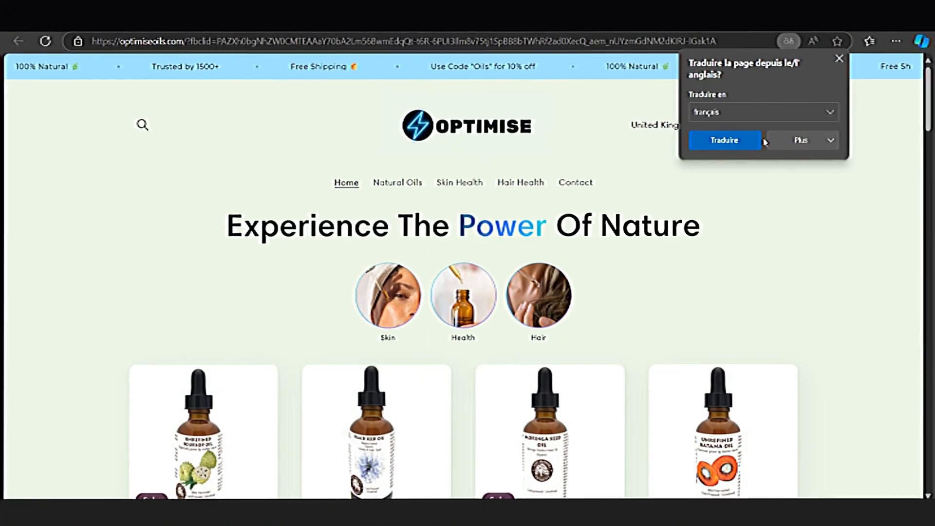
Dismiss the Translate popup, scroll to the oil product cards, then return to the profile's Reels
{"action": "left_click", "coordinate": [840, 58]}
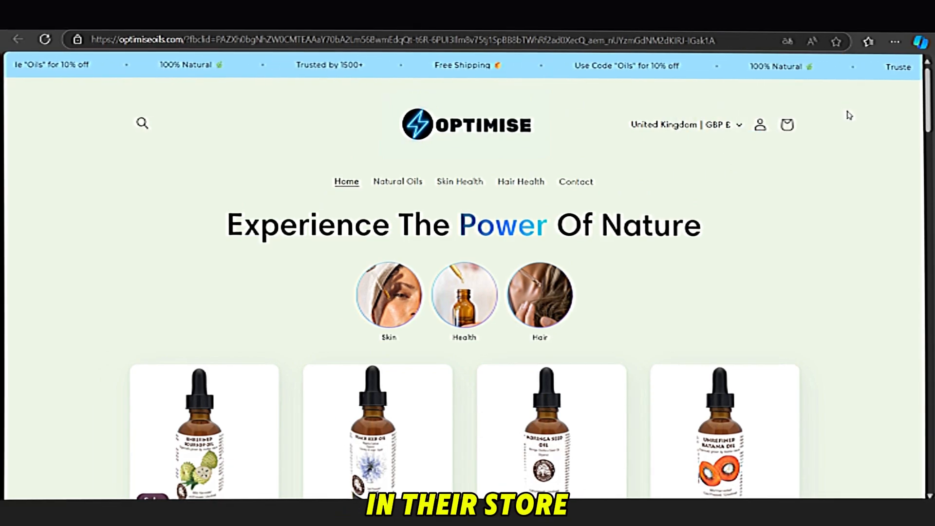
{"action": "scroll", "scroll_direction": "down", "scroll_amount": 3}
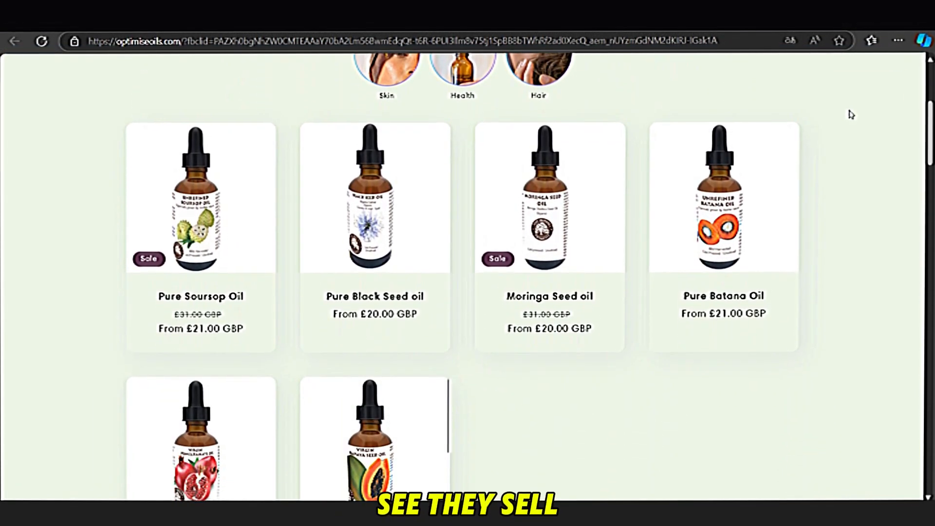
{"action": "left_click", "coordinate": [374, 436]}
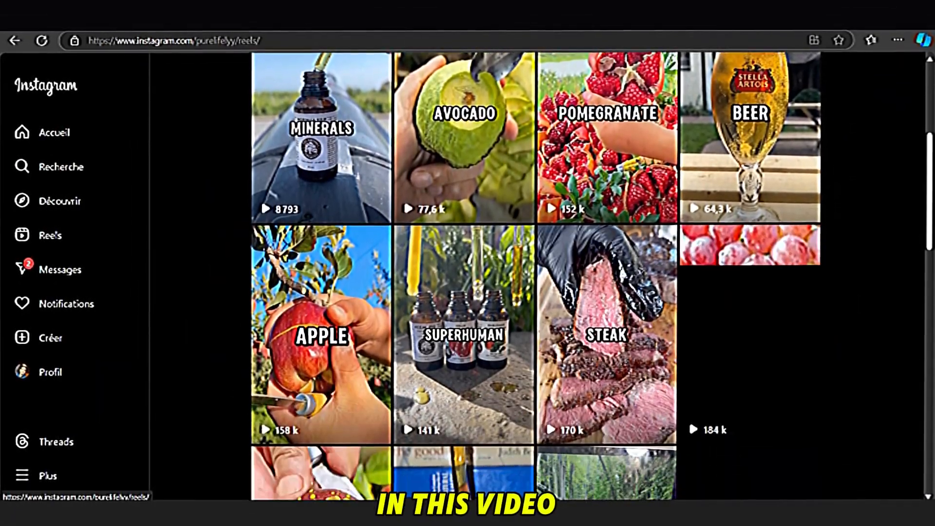
Scroll the Reels grid with view counts, then head to the Zack D. Films Shorts on YouTube
{"action": "scroll", "scroll_direction": "down", "scroll_amount": 3}
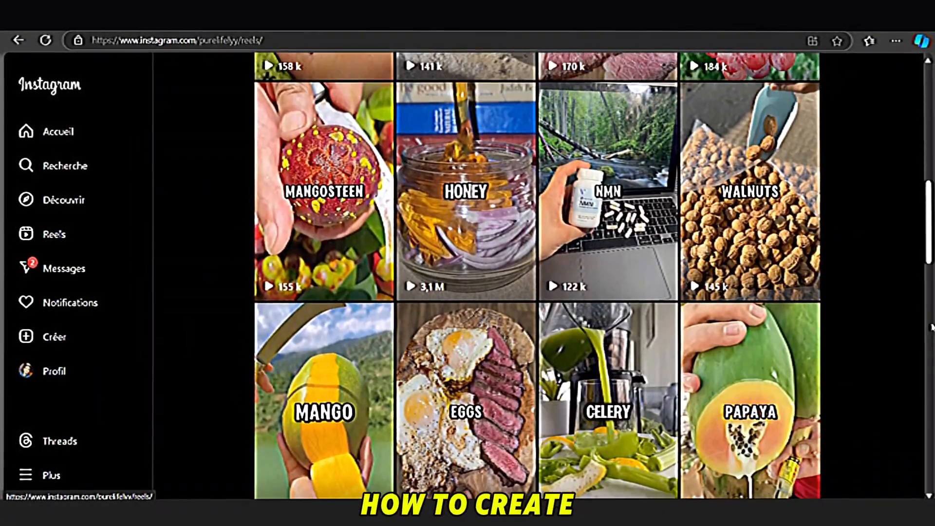
{"action": "left_click", "coordinate": [466, 191]}
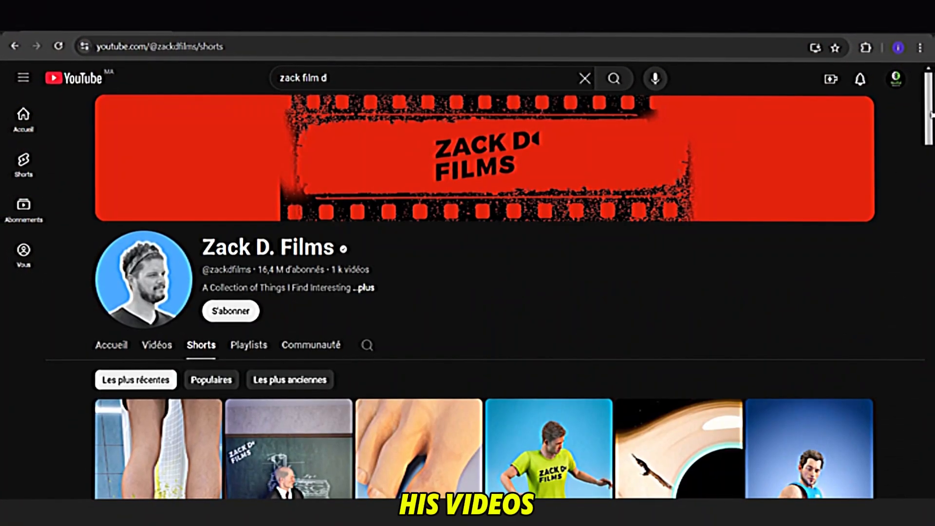
Scroll the Zack D. Films Shorts grid down to the 'How A Gastric Balloon Works' short
{"action": "scroll", "scroll_direction": "down", "scroll_amount": 3}
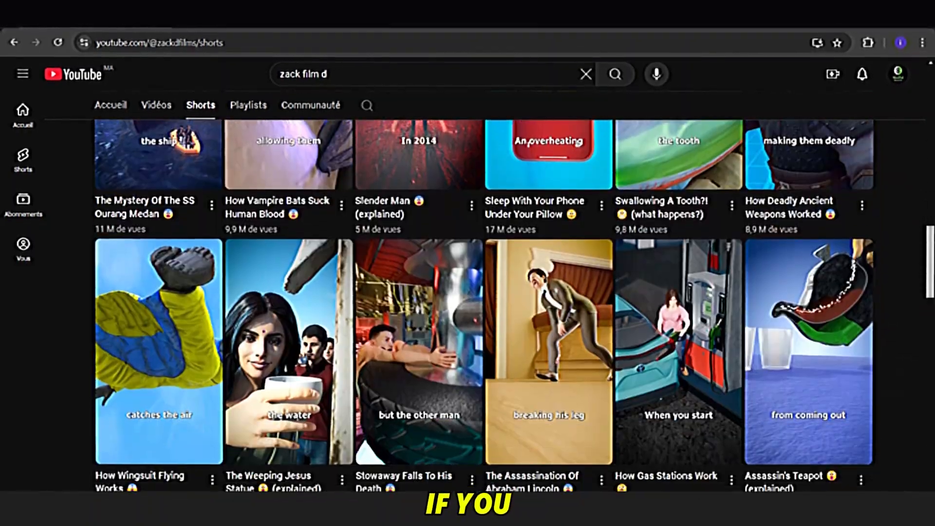
{"action": "scroll", "scroll_direction": "down", "scroll_amount": 3}
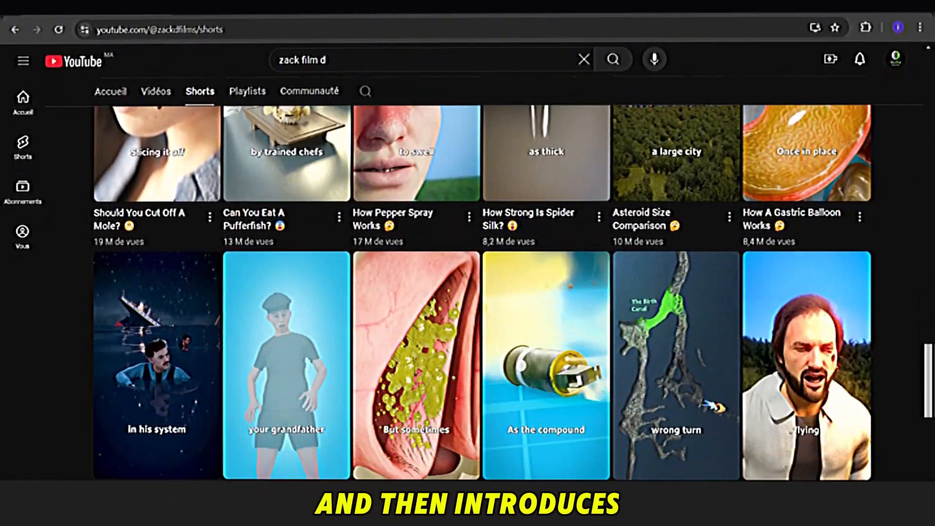
{"action": "scroll", "scroll_direction": "down", "scroll_amount": 3}
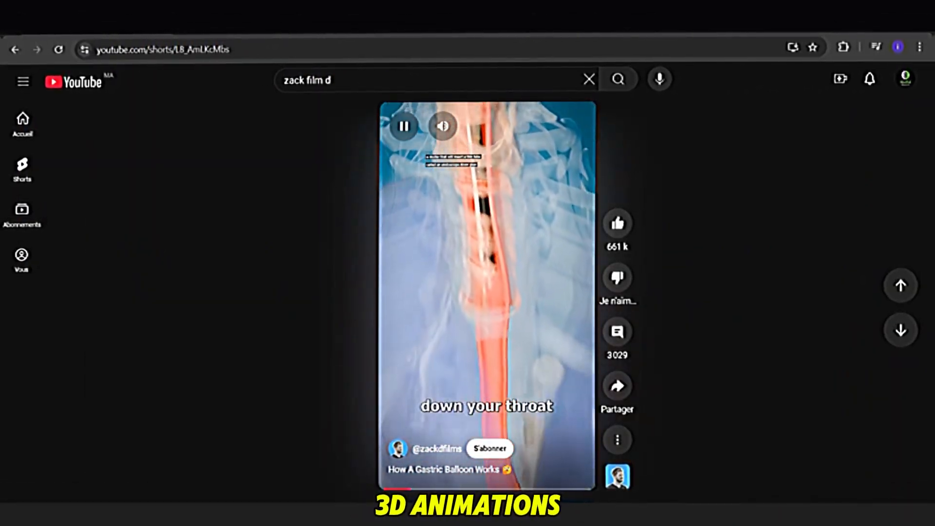
{"action": "scroll", "scroll_direction": "down", "scroll_amount": 3}
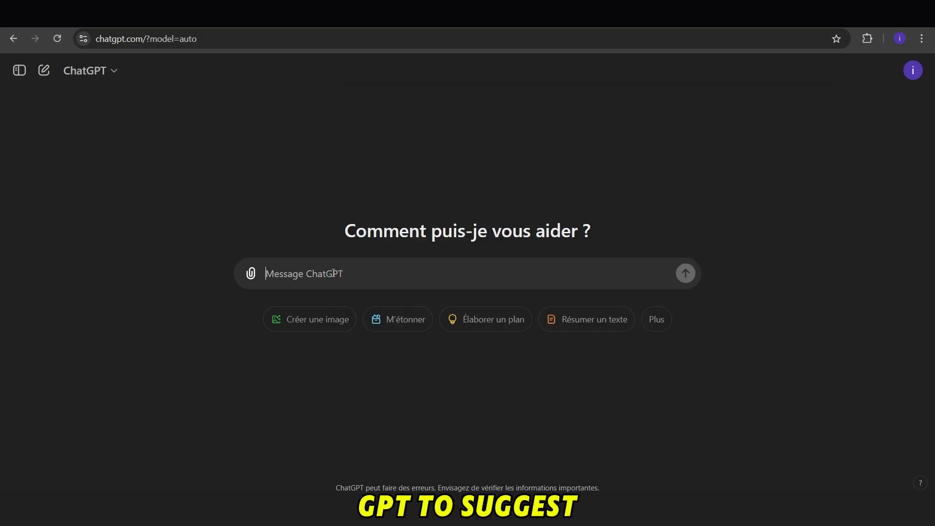
Pick Kiwi from idea 10 and send the Notepad paragraph prompt about eating kiwi every day
{"action": "left_click", "coordinate": [685, 273]}
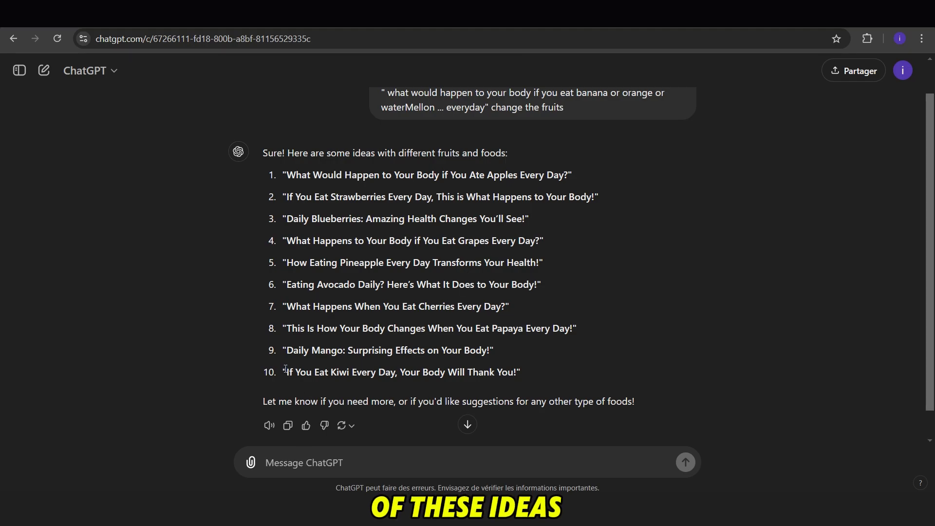
{"action": "left_click_drag", "start_coordinate": [285, 371], "coordinate": [516, 371]}
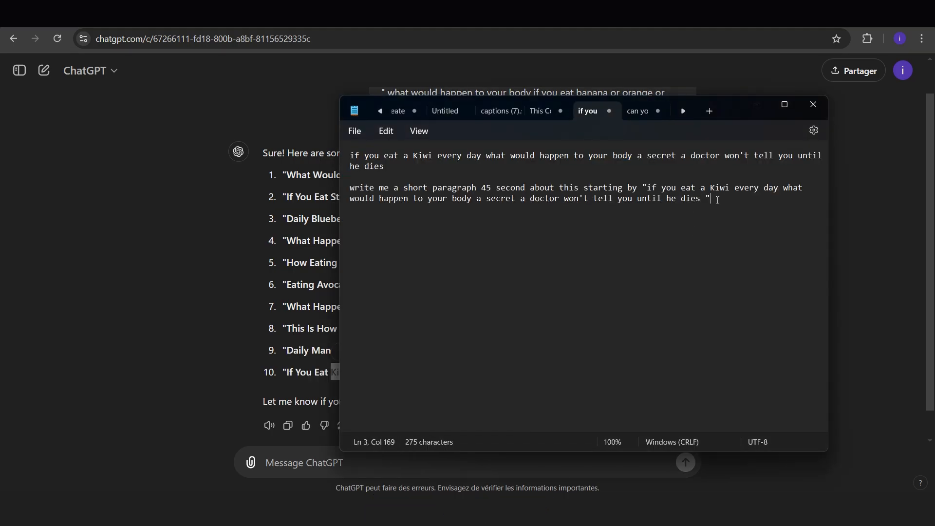
{"action": "left_click_drag", "start_coordinate": [351, 187], "coordinate": [710, 198]}
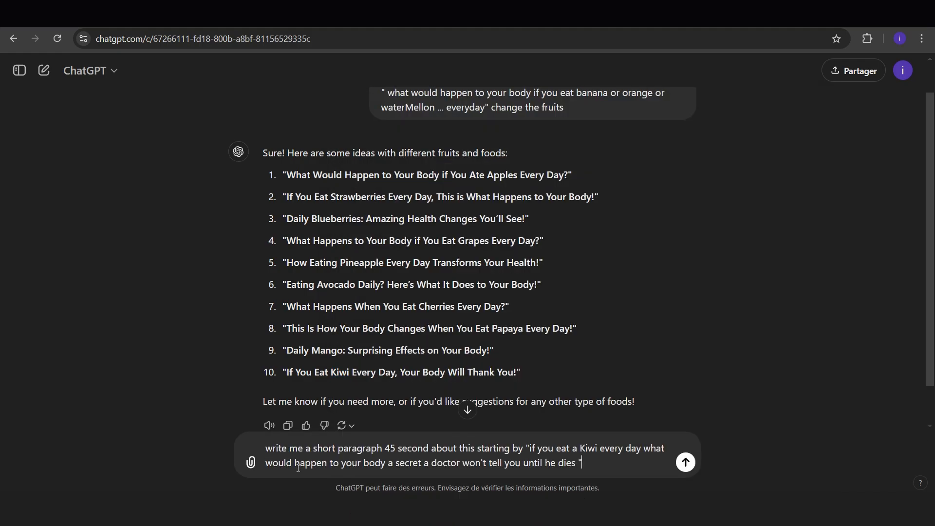
{"action": "left_click", "coordinate": [684, 461]}
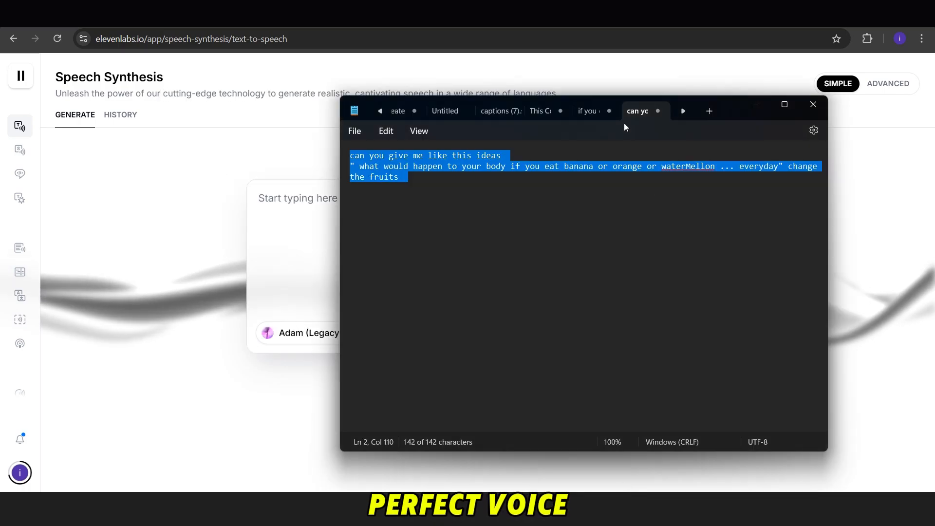
Paste the kiwi paragraph as the Speech Synthesis text and generate speech with Adam (Legacy)
{"action": "left_click", "coordinate": [586, 111]}
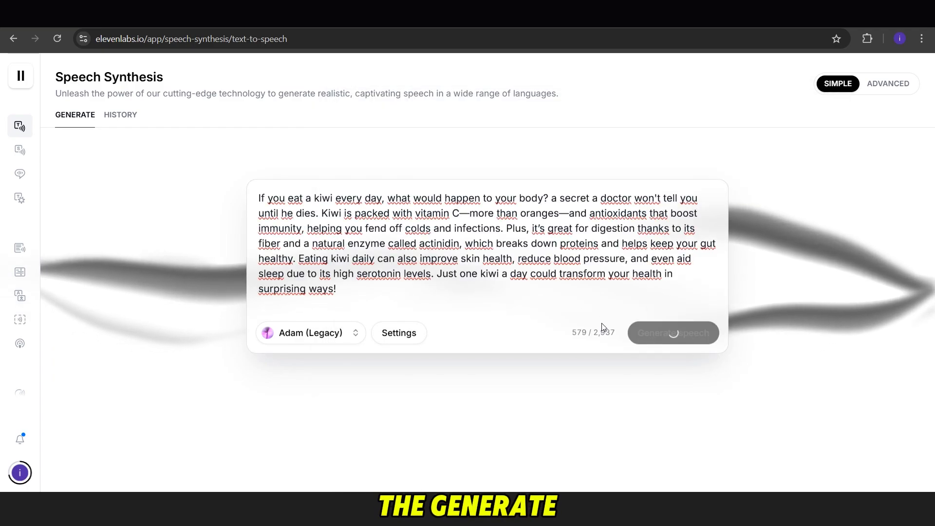
{"action": "left_click", "coordinate": [673, 332]}
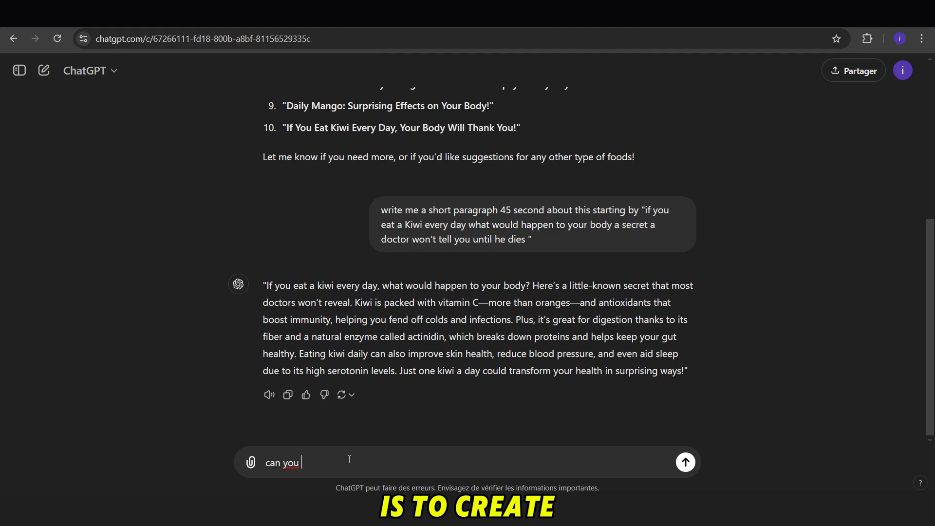
Ask ChatGPT for image prompts related to the kiwi paragraph, clarifying prompts not images are needed
{"action": "type", "text": "generate me some prompt"}
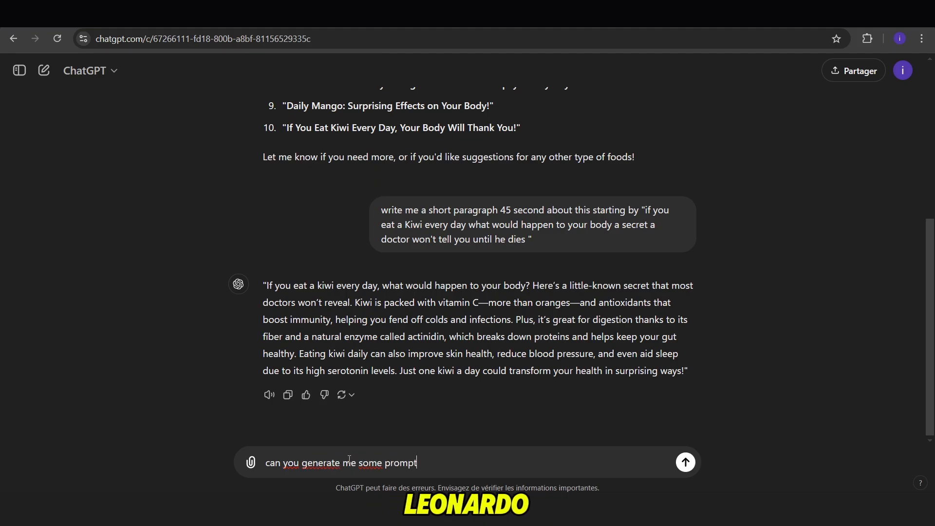
{"action": "type", "text": "s related t this p"}
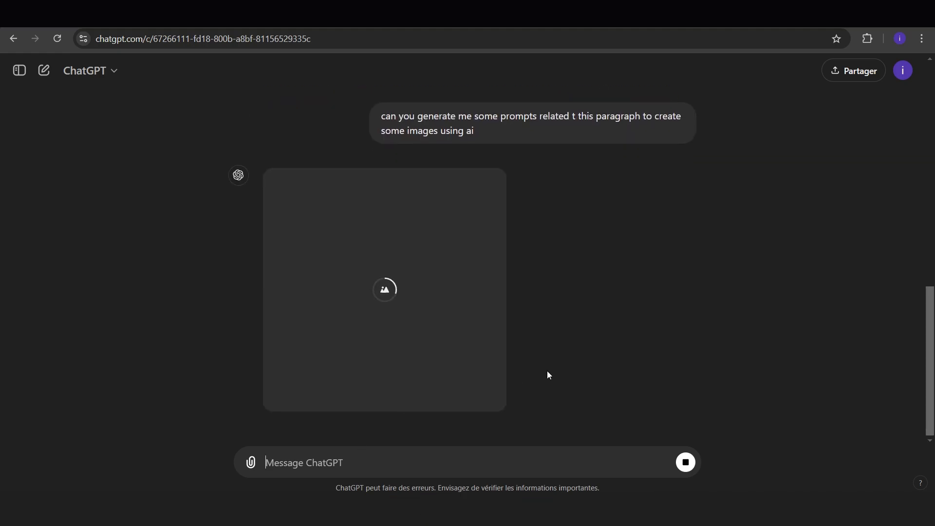
{"action": "type", "text": "i need pormpts not the"}
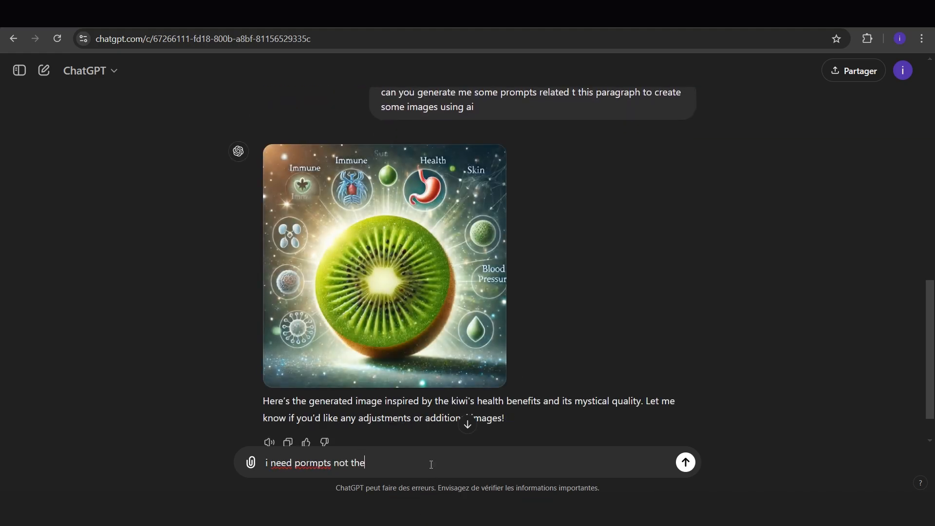
{"action": "left_click", "coordinate": [684, 462]}
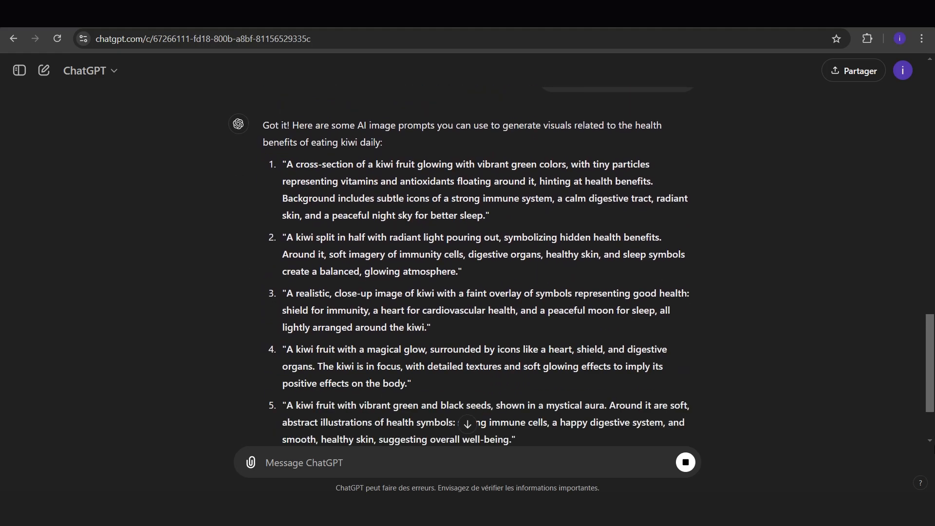
{"action": "scroll", "scroll_direction": "down", "scroll_amount": 3}
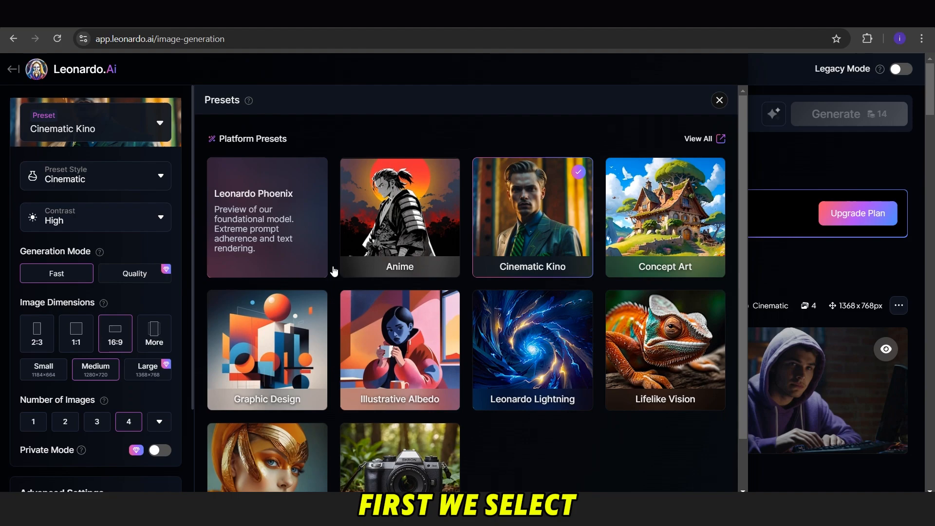
Keep the Cinematic Kino preset, set 9:16 portrait, and generate the close-up kiwi prompt images
{"action": "left_click", "coordinate": [718, 99]}
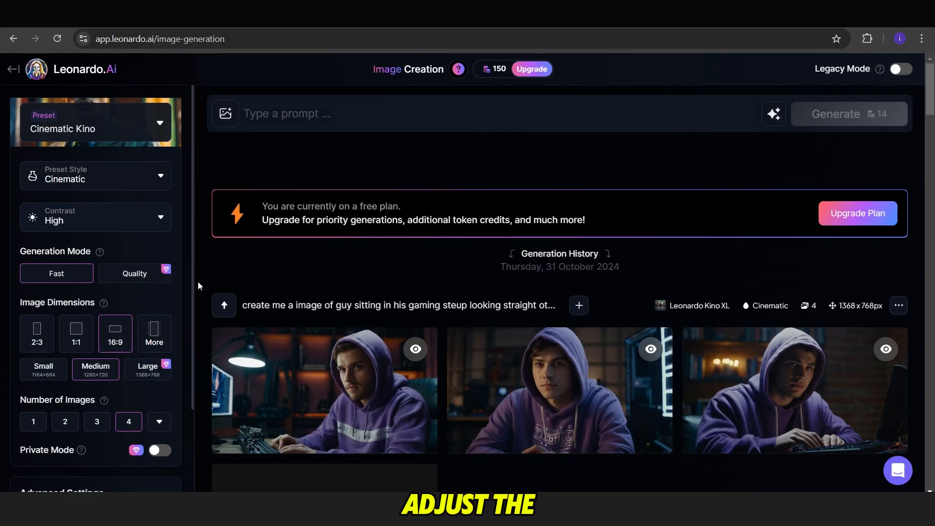
{"action": "left_click", "coordinate": [153, 333]}
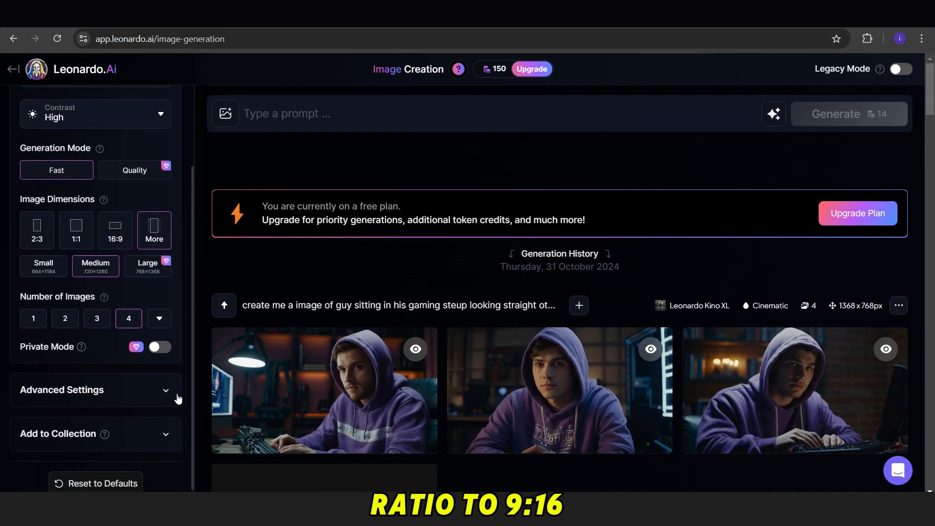
{"action": "left_click", "coordinate": [90, 422]}
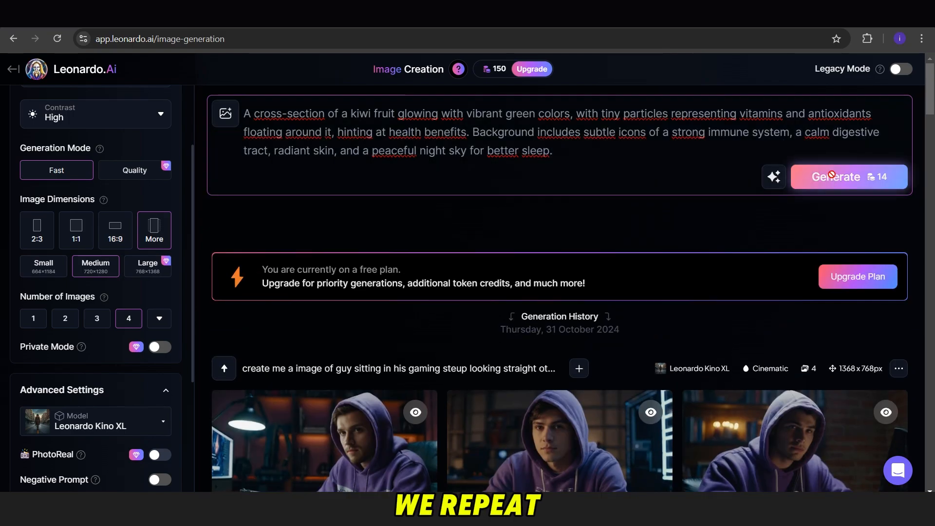
{"action": "left_click", "coordinate": [841, 176]}
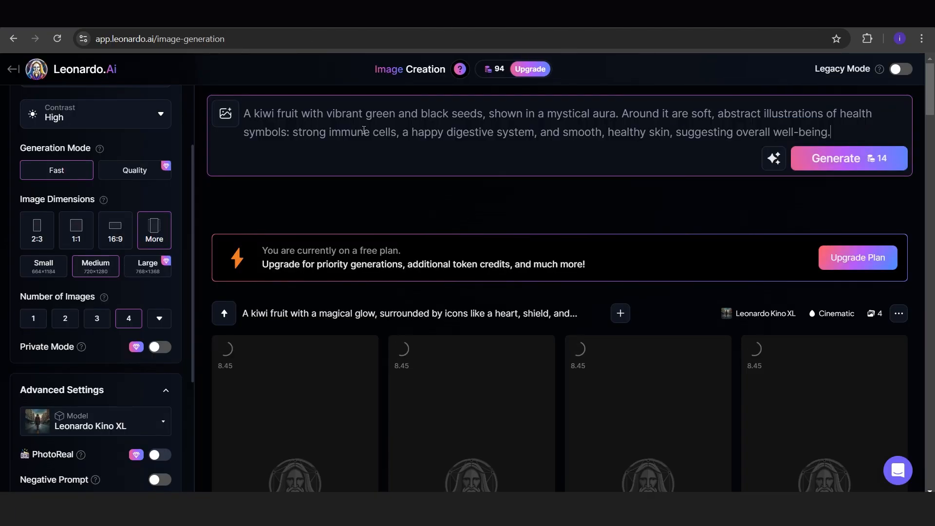
{"action": "left_click", "coordinate": [835, 158]}
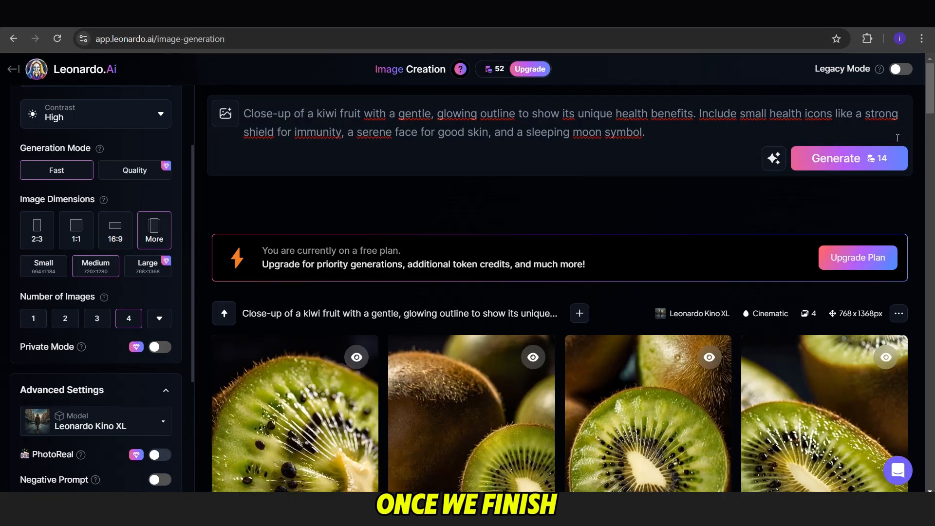
Scroll the generation history to review the kiwi portrait sets for download
{"action": "scroll", "scroll_direction": "down", "scroll_amount": 3}
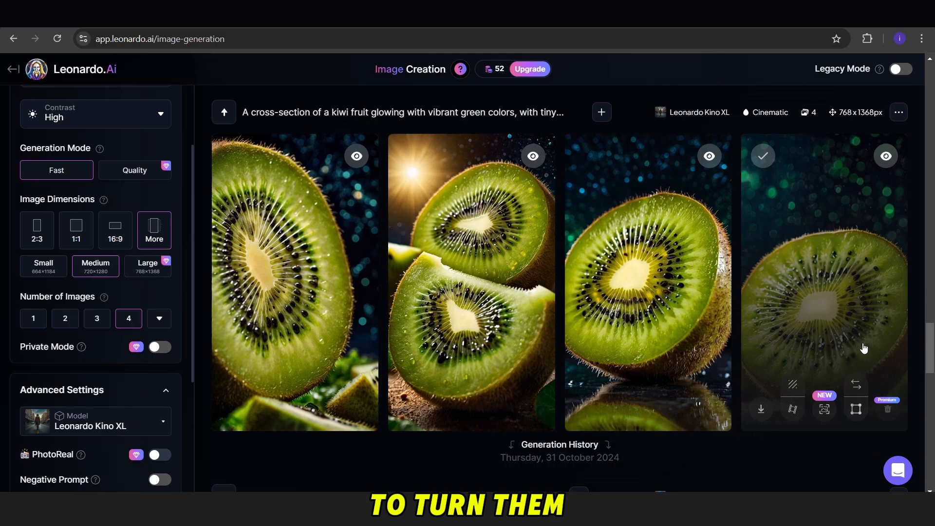
{"action": "scroll", "scroll_direction": "down", "scroll_amount": 3}
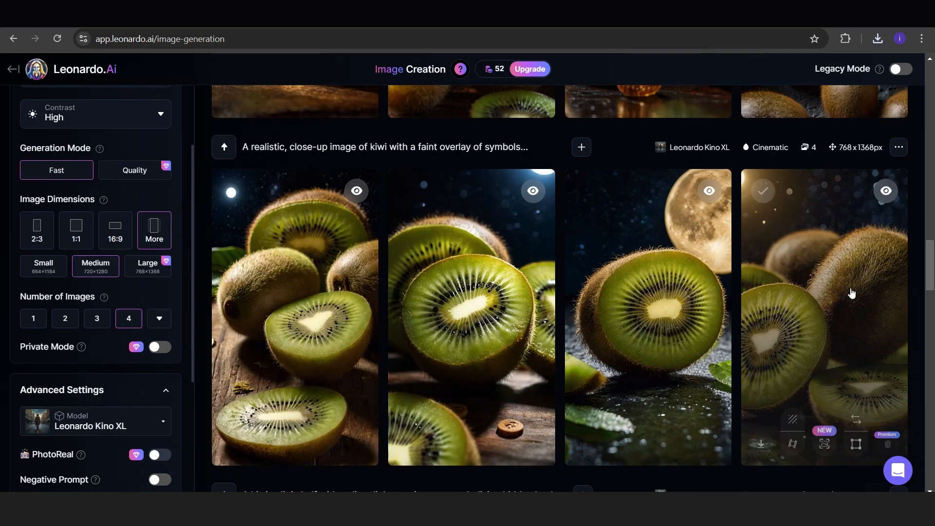
{"action": "scroll", "scroll_direction": "down", "scroll_amount": 3}
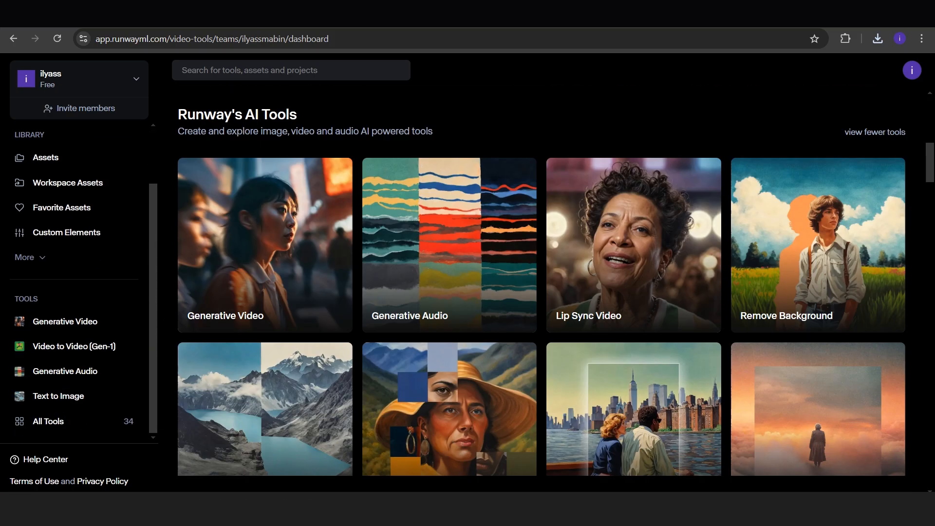
In Gen-2, generate 4-second videos from the kiwi image and download two finished results
{"action": "left_click", "coordinate": [265, 245]}
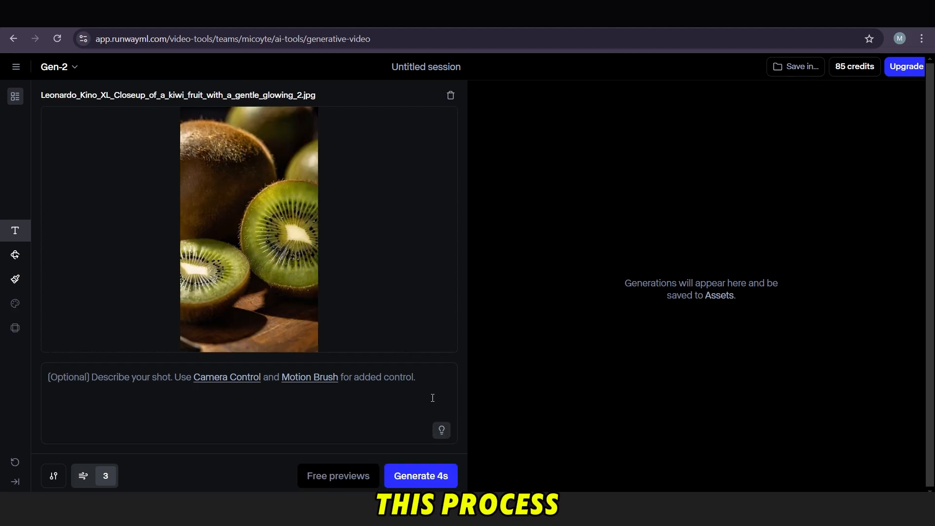
{"action": "left_click", "coordinate": [420, 477]}
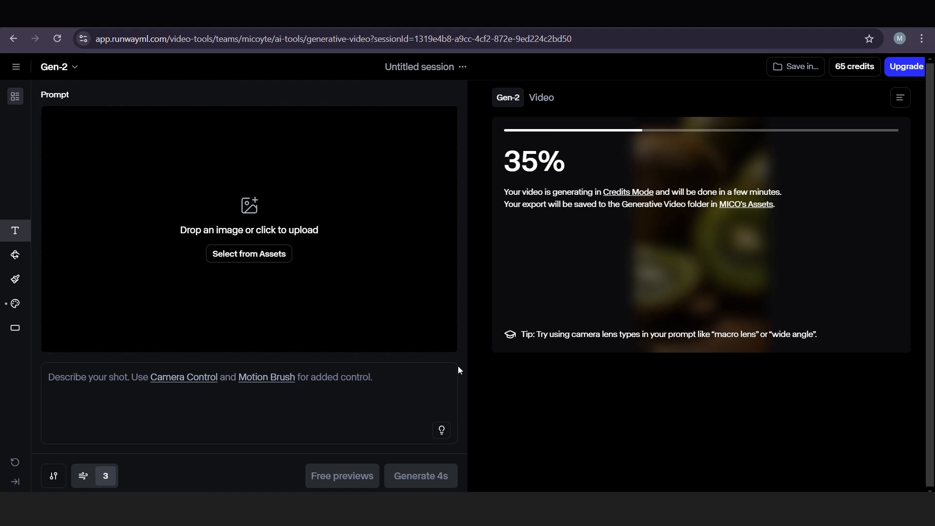
{"action": "left_click", "coordinate": [249, 253]}
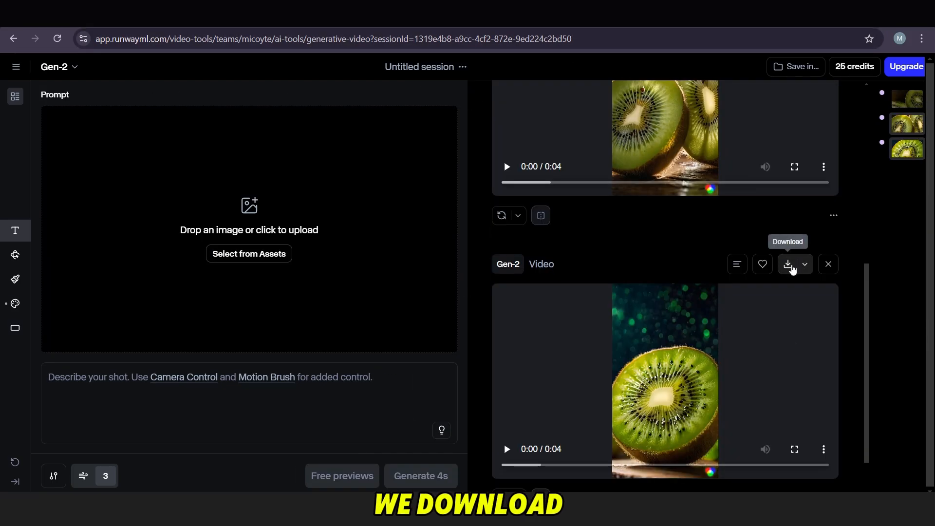
{"action": "left_click", "coordinate": [787, 264]}
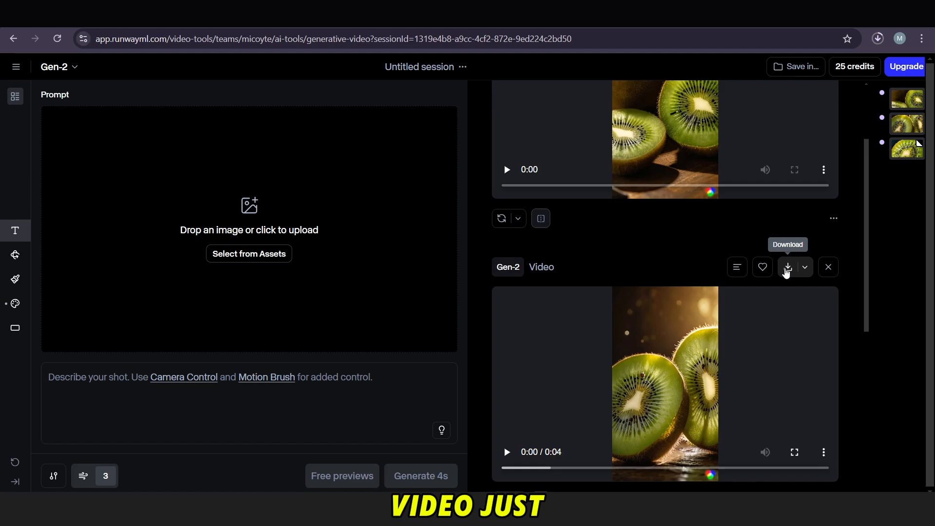
{"action": "left_click", "coordinate": [787, 267]}
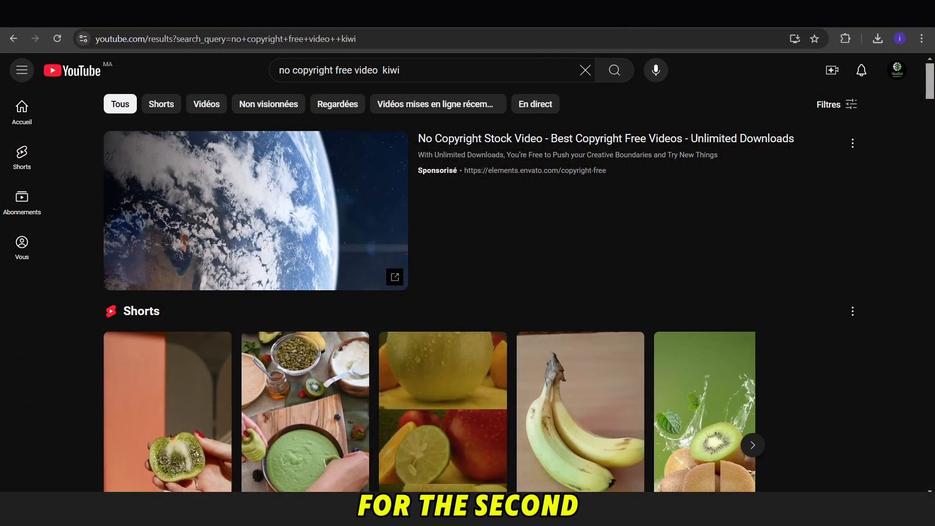
{"action": "scroll", "scroll_direction": "down", "scroll_amount": 3}
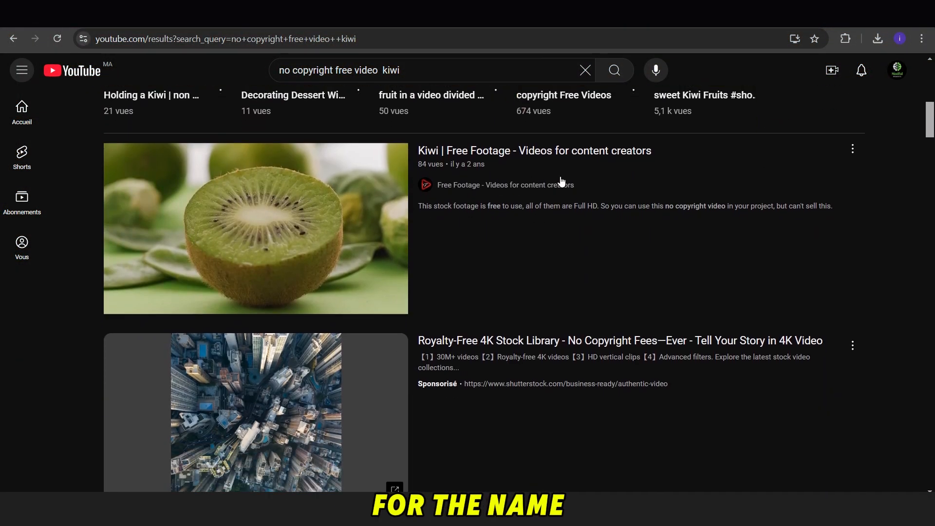
{"action": "mouse_move", "coordinate": [237, 297]}
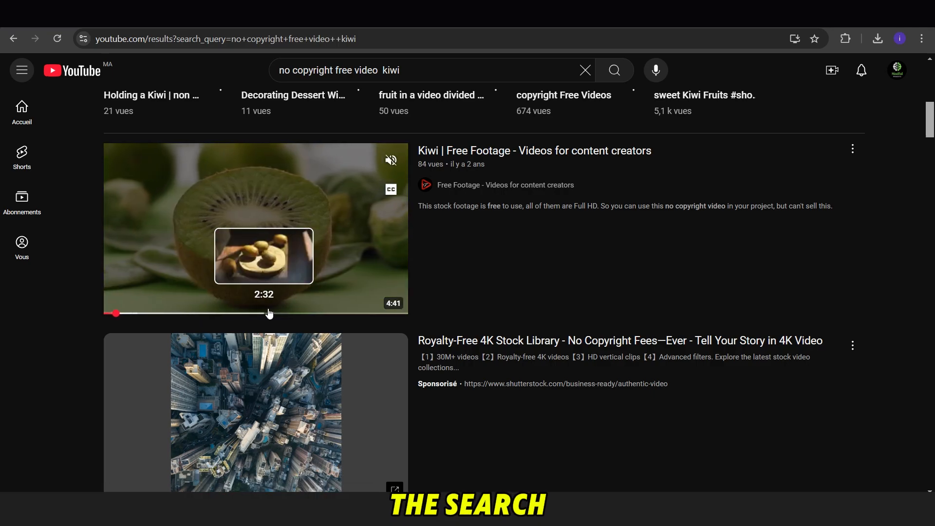
{"action": "scroll", "scroll_direction": "down", "scroll_amount": 3}
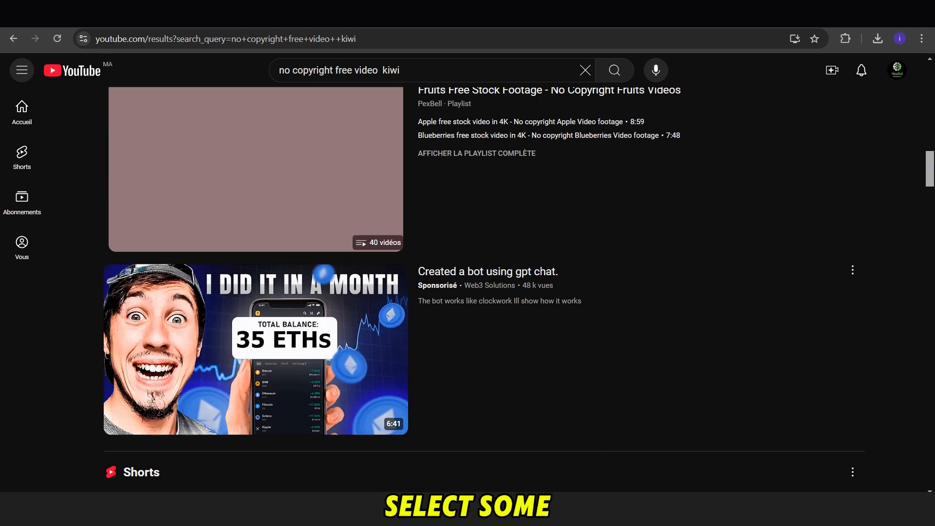
{"action": "scroll", "scroll_direction": "down", "scroll_amount": 3}
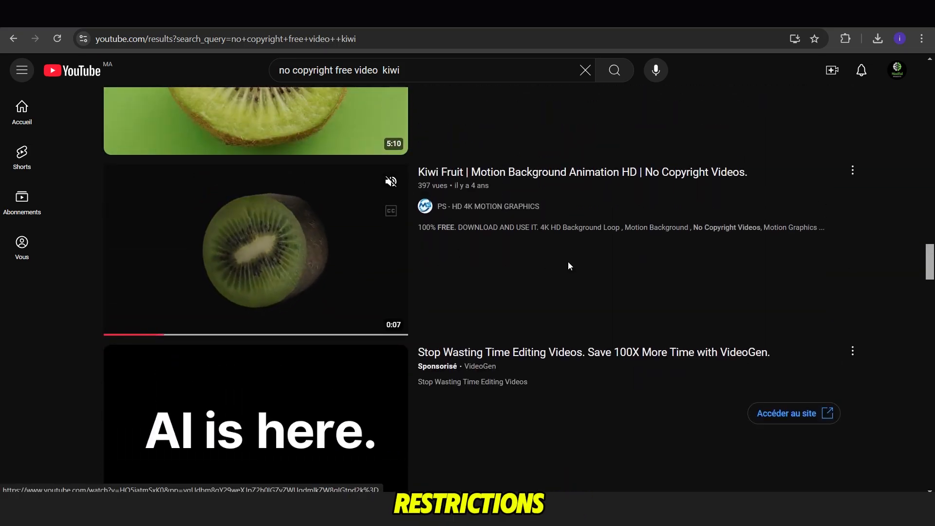
{"action": "type", "text": "muscle animation 3d"}
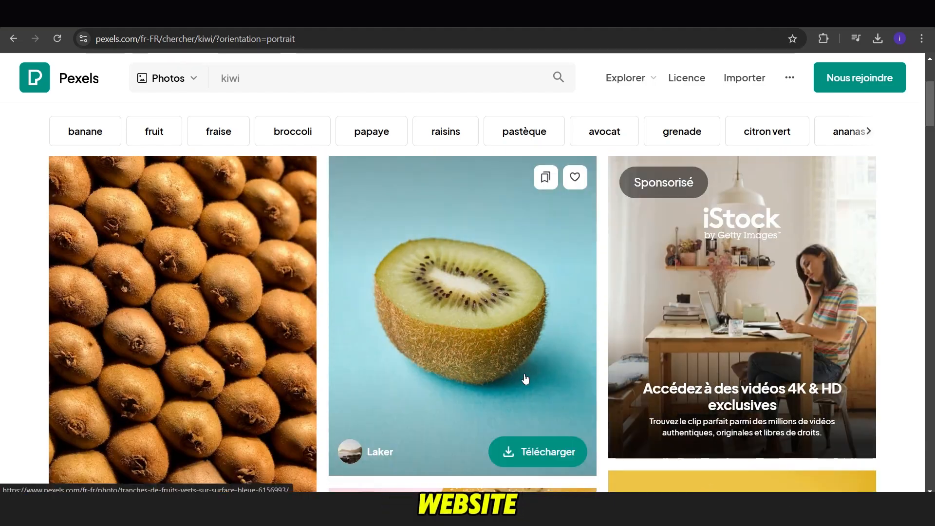
Switch the Pexels kiwi search from photos to videos and browse the portrait results
{"action": "left_click", "coordinate": [167, 77]}
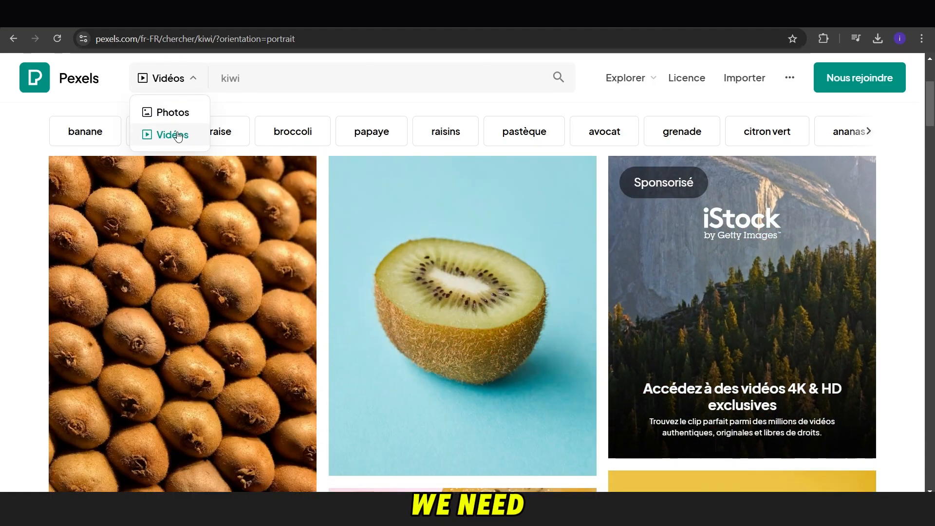
{"action": "left_click", "coordinate": [171, 134]}
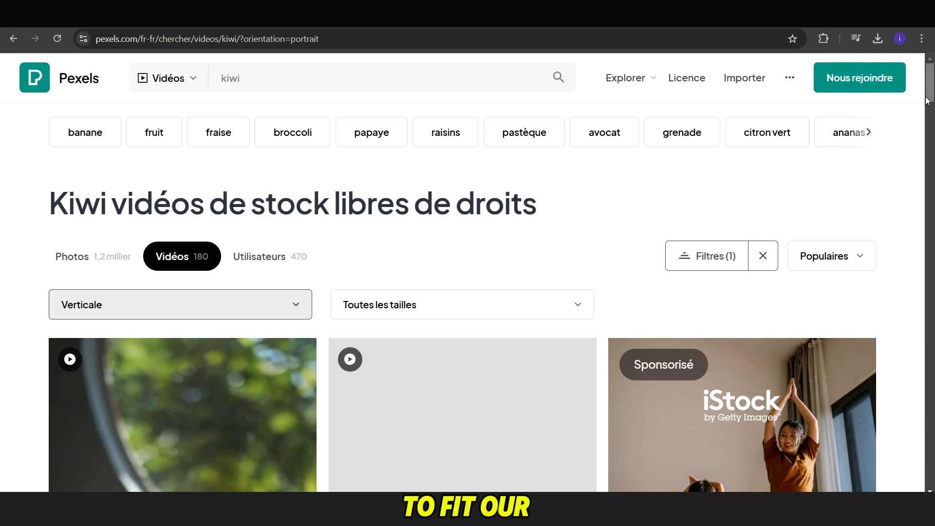
{"action": "scroll", "scroll_direction": "down", "scroll_amount": 3}
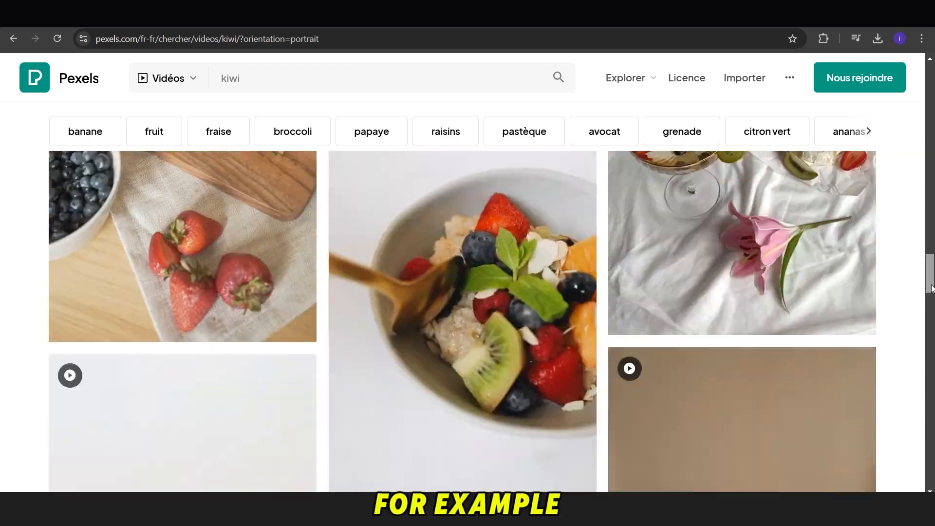
{"action": "scroll", "scroll_direction": "down", "scroll_amount": 3}
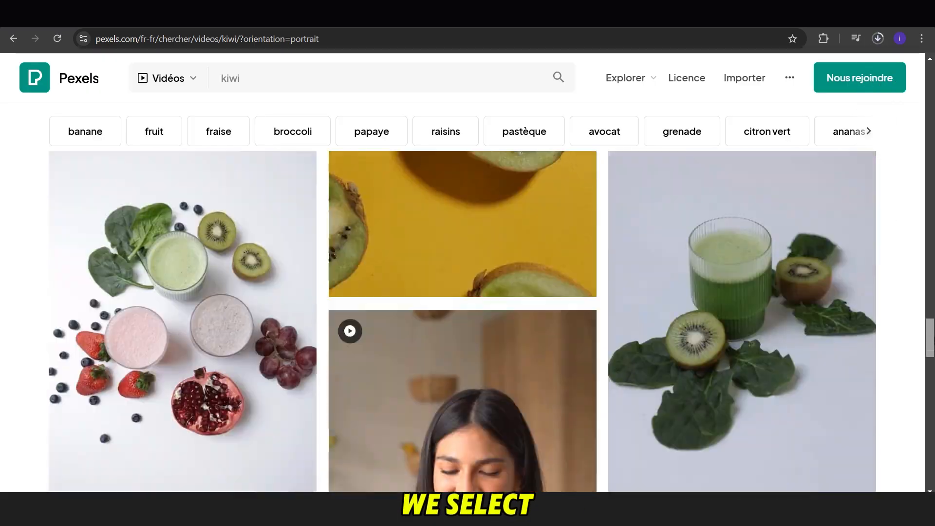
{"action": "scroll", "scroll_direction": "down", "scroll_amount": 3}
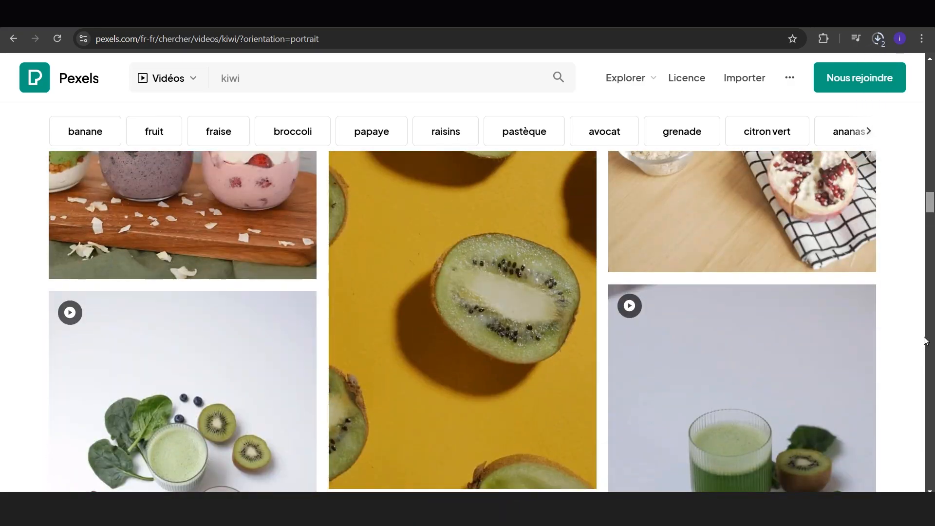
{"action": "scroll", "scroll_direction": "down", "scroll_amount": 3}
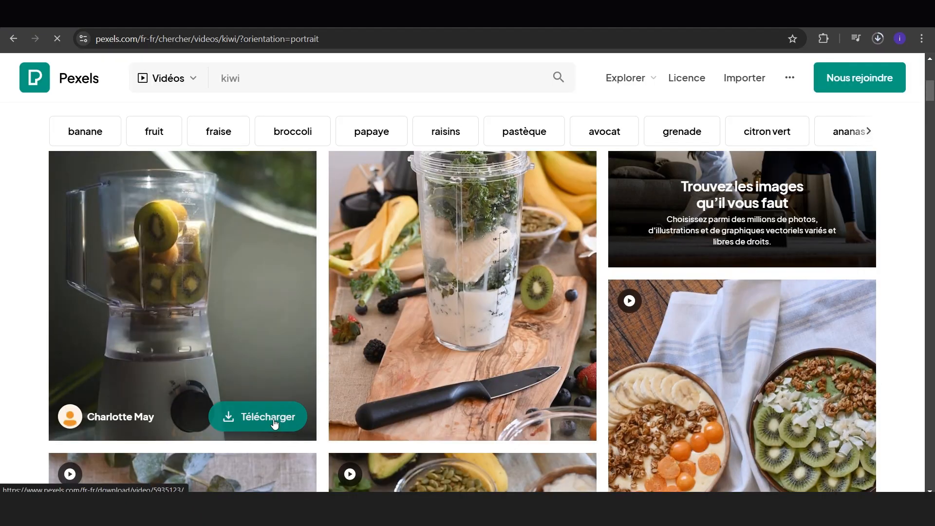
Start a new Pexels search for doctor videos
{"action": "type", "text": "docro"}
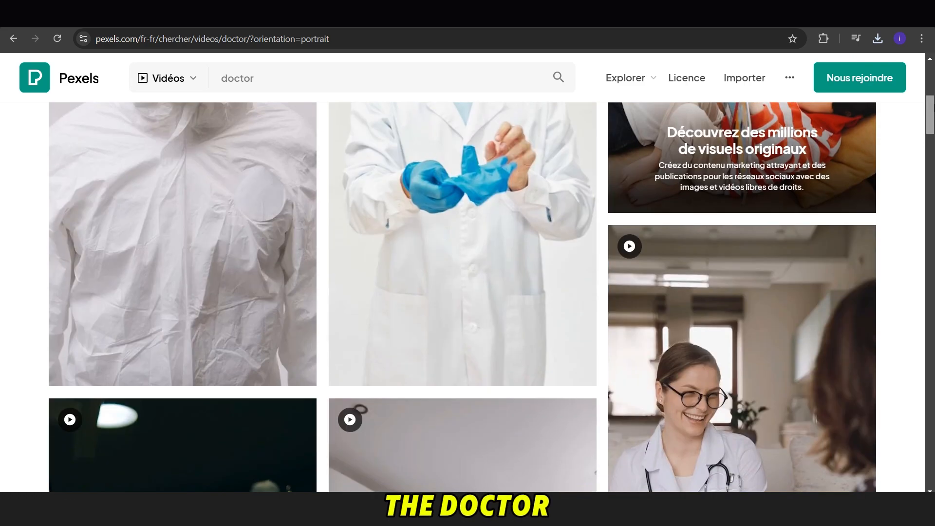
Browse through the portrait doctor video results on Pexels
{"action": "scroll", "scroll_direction": "down", "scroll_amount": 3}
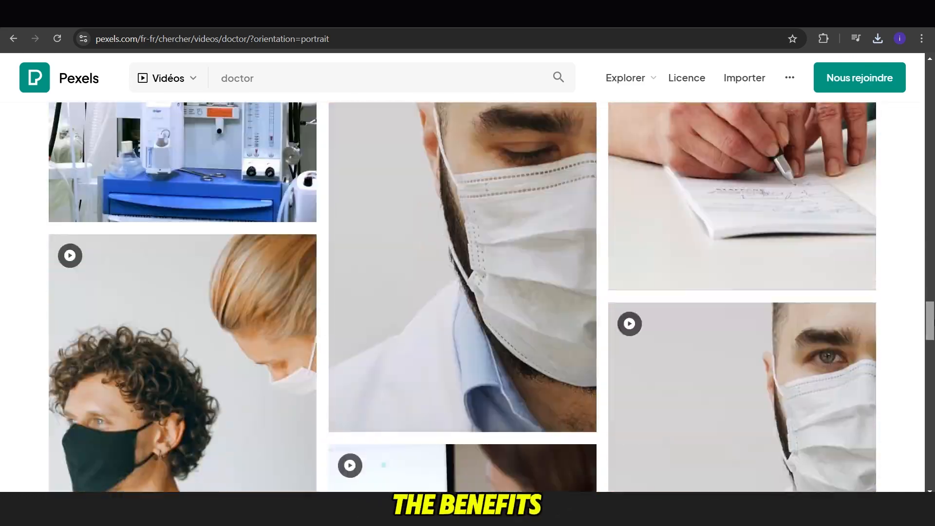
{"action": "scroll", "scroll_direction": "down", "scroll_amount": 3}
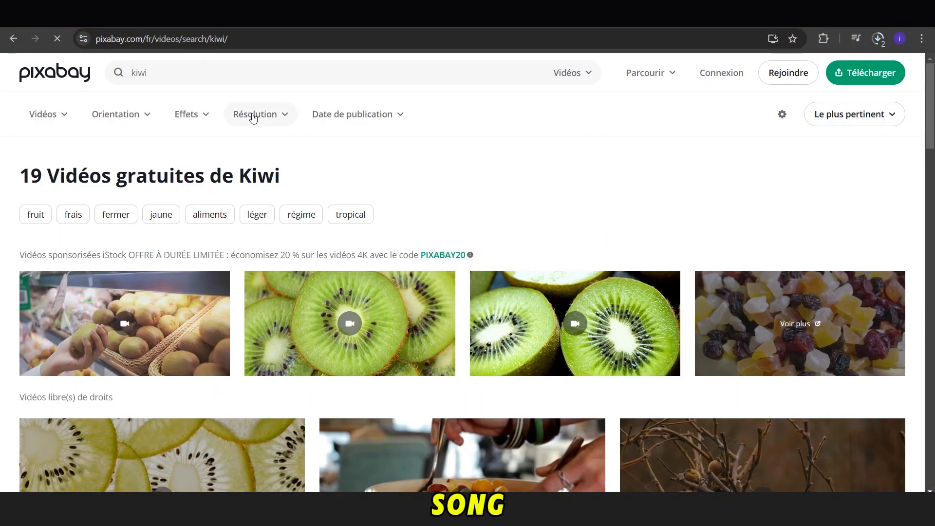
Reset the Pixabay orientation filter to show kiwi videos of every orientation
{"action": "left_click", "coordinate": [111, 192]}
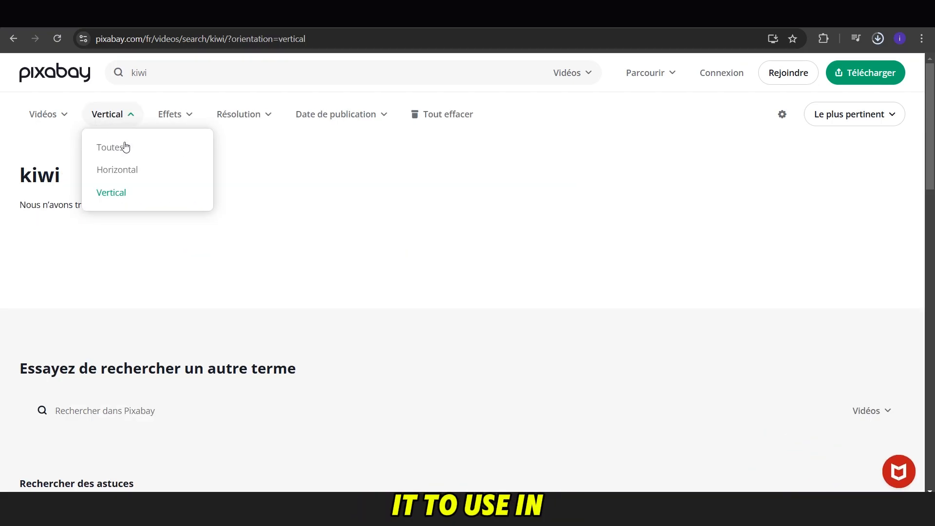
{"action": "left_click", "coordinate": [108, 147]}
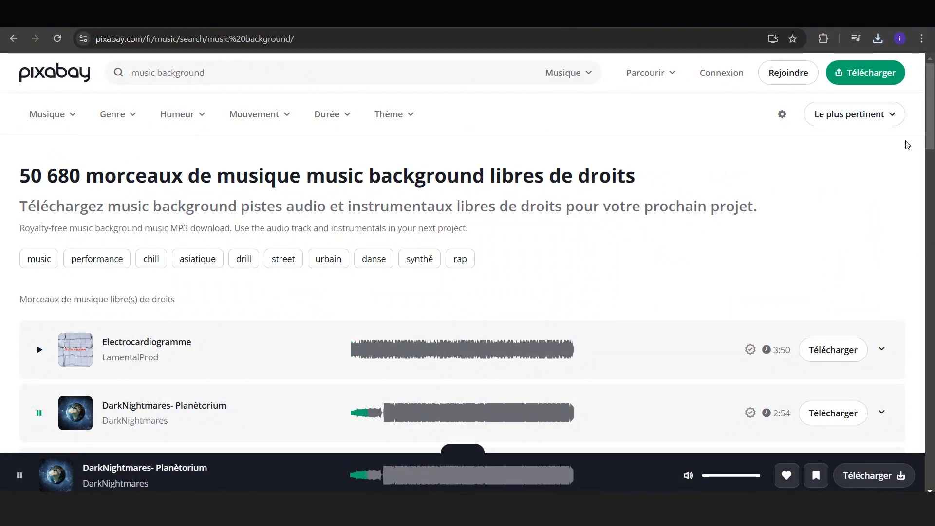
Preview the DarkNightmares- Planètorium background music track on Pixabay
{"action": "scroll", "scroll_direction": "down", "scroll_amount": 3}
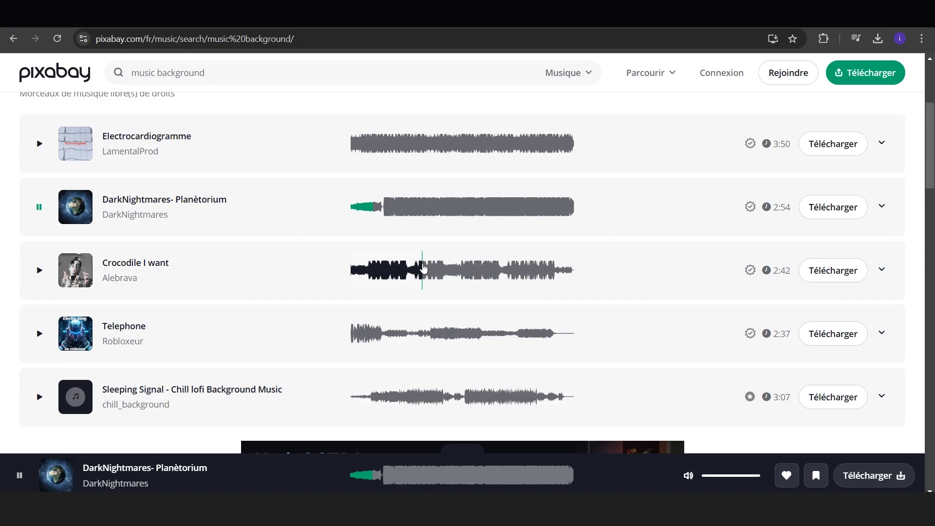
{"action": "left_click", "coordinate": [39, 270]}
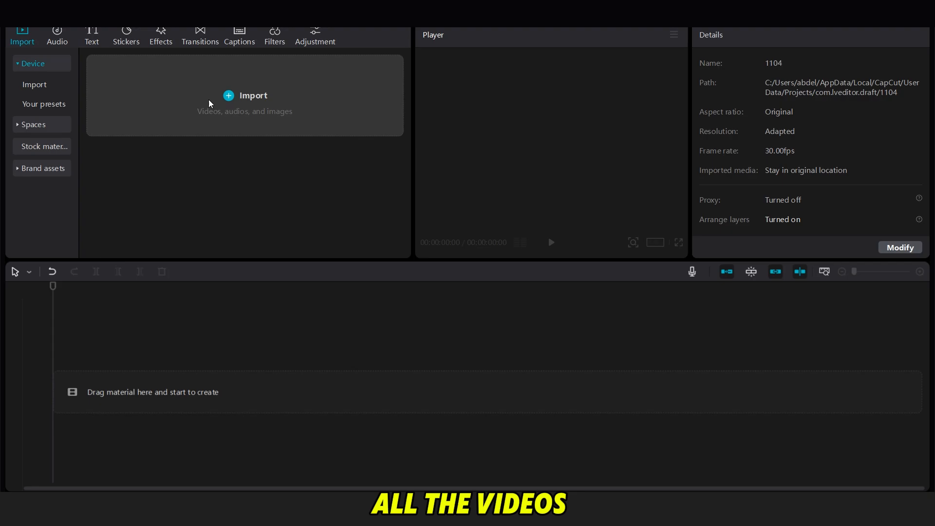
Import all the downloaded kiwi clips, images and audio from Downloads into CapCut
{"action": "left_click", "coordinate": [245, 96]}
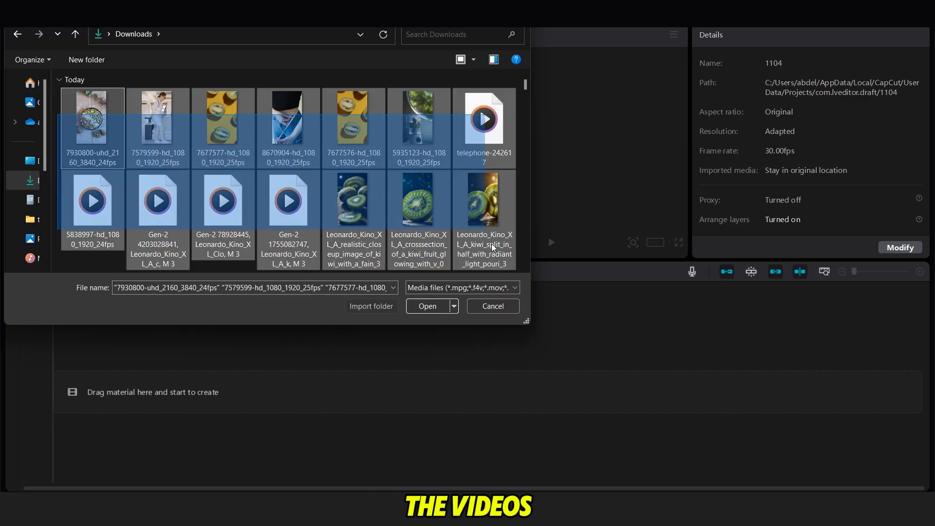
{"action": "scroll", "scroll_direction": "down", "scroll_amount": 3}
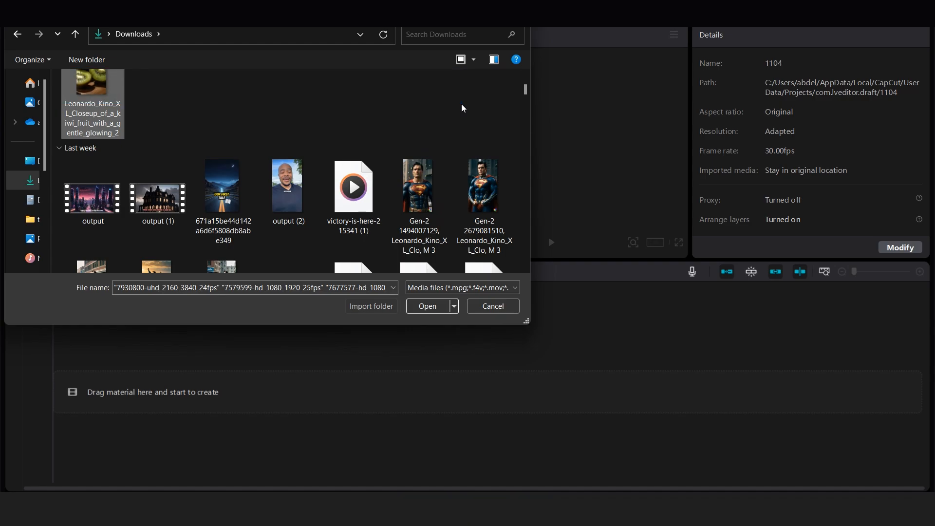
{"action": "left_click", "coordinate": [426, 306]}
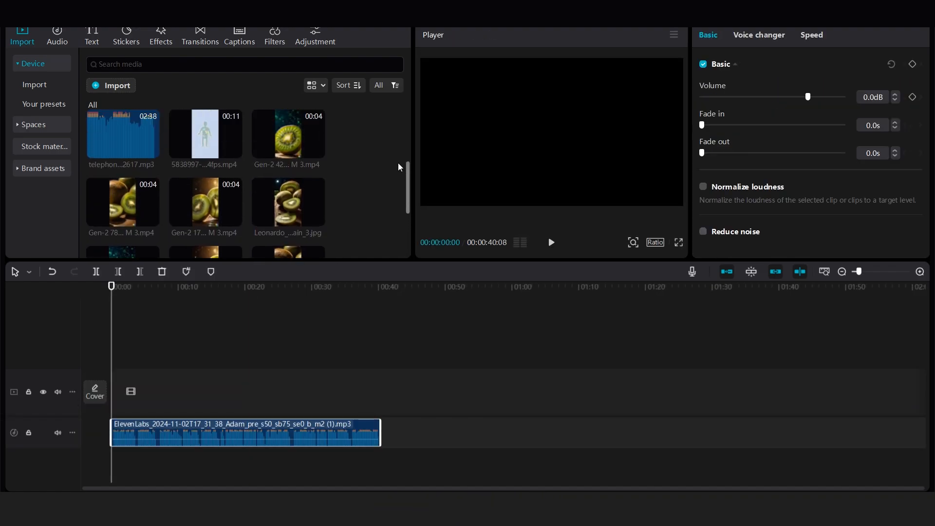
Place the kiwi clip and the 2x-speed anatomy clip on the video track and preview them
{"action": "scroll", "scroll_direction": "down", "scroll_amount": 3}
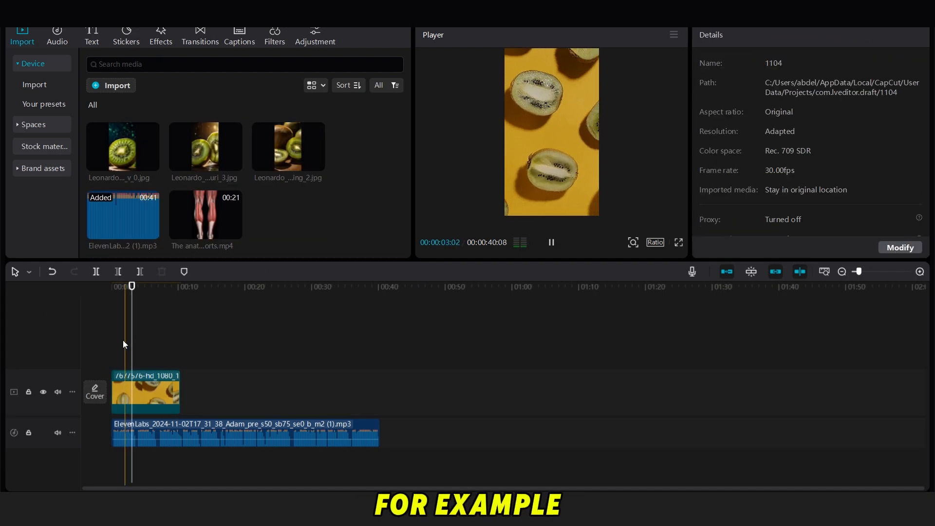
{"action": "left_click", "coordinate": [146, 391]}
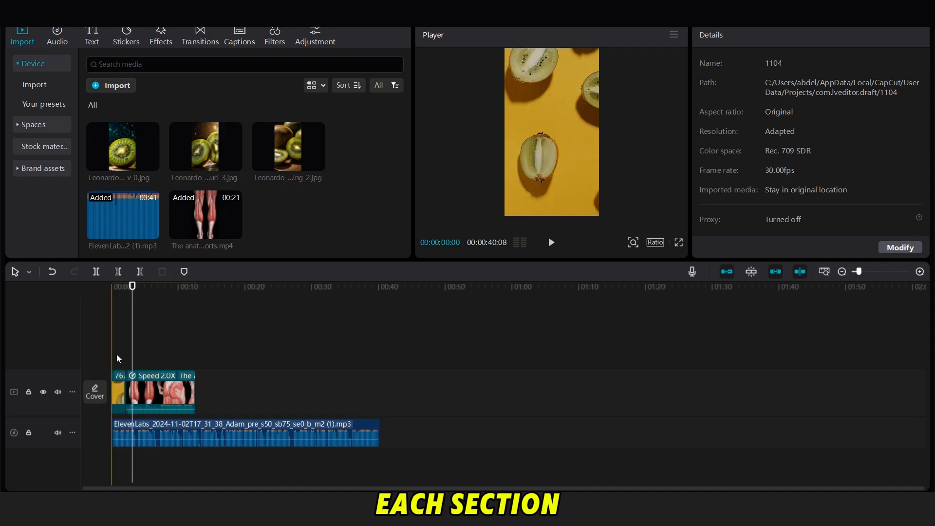
{"action": "left_click", "coordinate": [169, 287]}
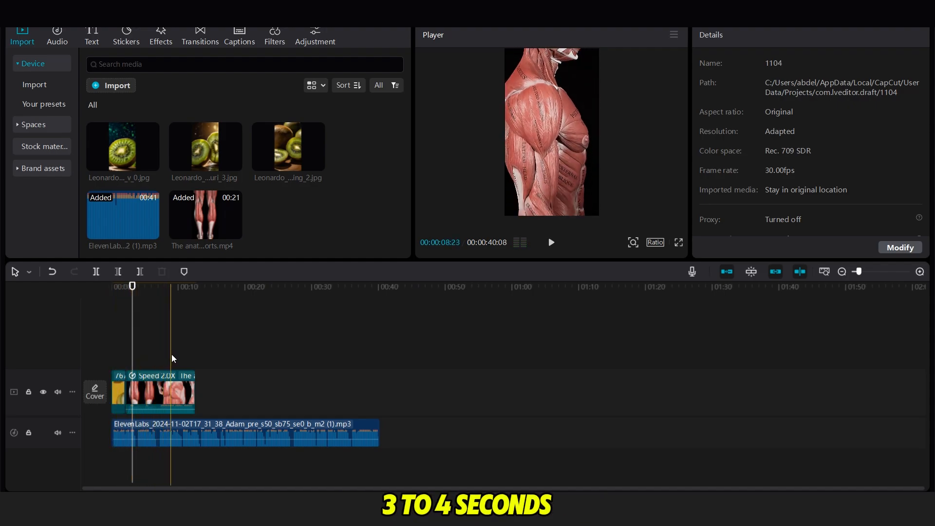
{"action": "left_click", "coordinate": [152, 392]}
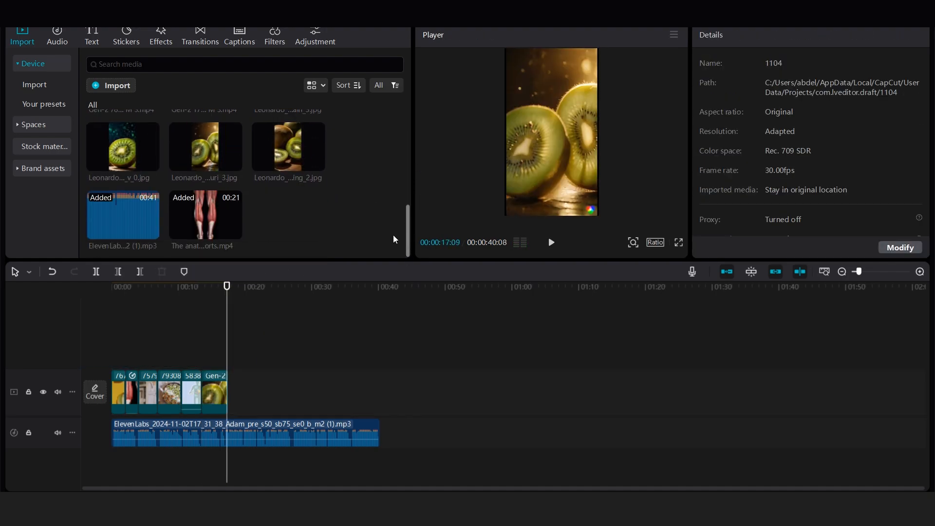
Play the assembled sequence and append the next stock clip to the track's end
{"action": "left_click", "coordinate": [550, 242]}
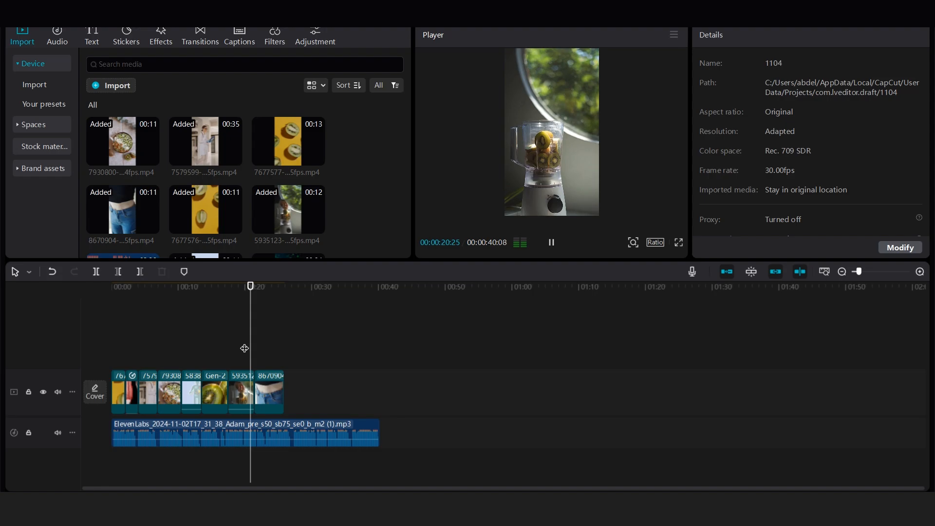
{"action": "left_click", "coordinate": [279, 391]}
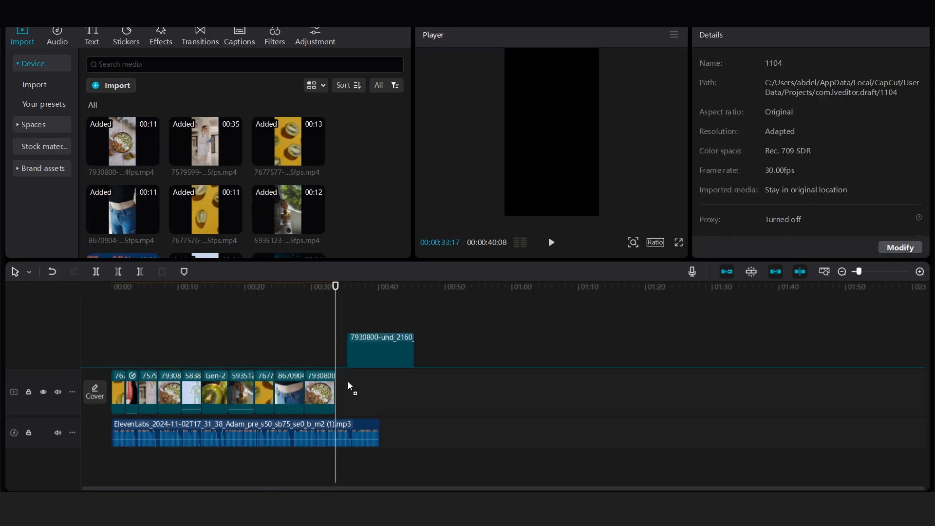
Set the project's aspect ratio to 9:16 vertical
{"action": "left_click", "coordinate": [654, 242]}
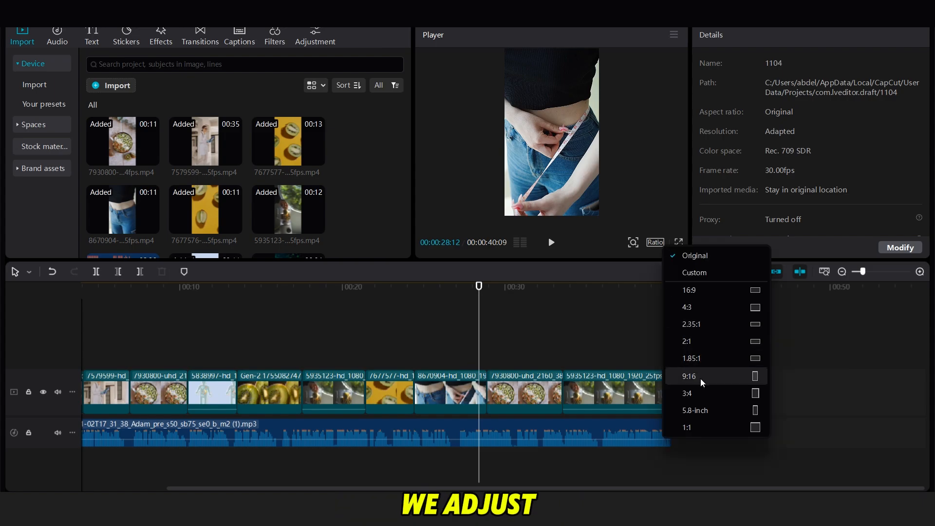
{"action": "left_click", "coordinate": [690, 376]}
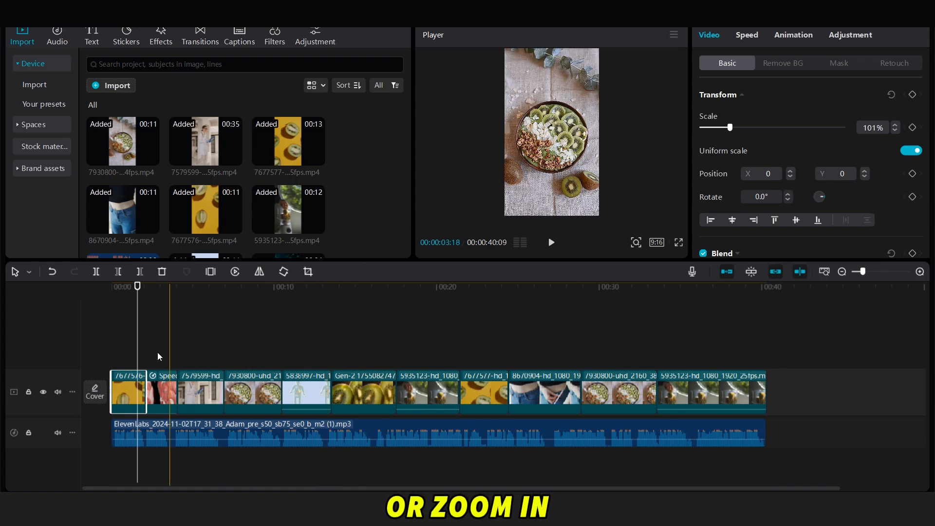
Scale up the body illustration, kiwi slices and waist-measuring clips to fill the frame
{"action": "left_click", "coordinate": [160, 393]}
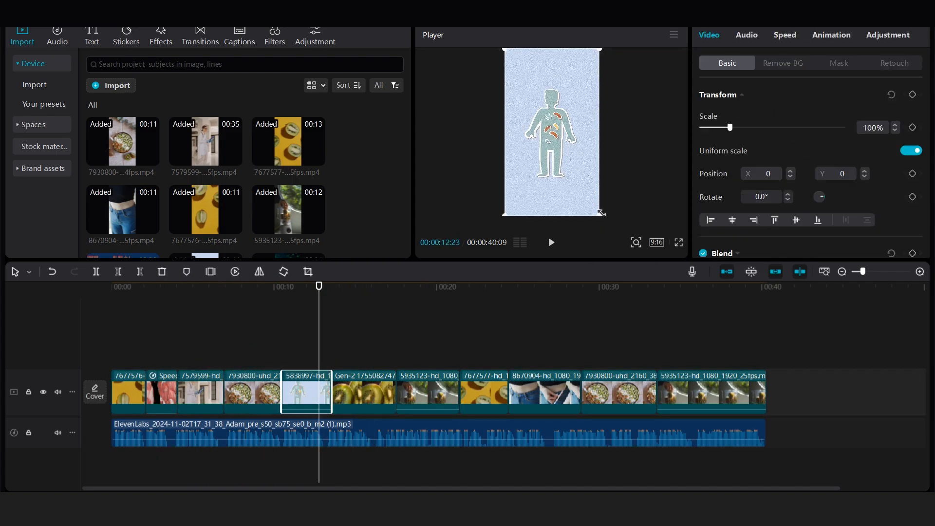
{"action": "left_click", "coordinate": [363, 391]}
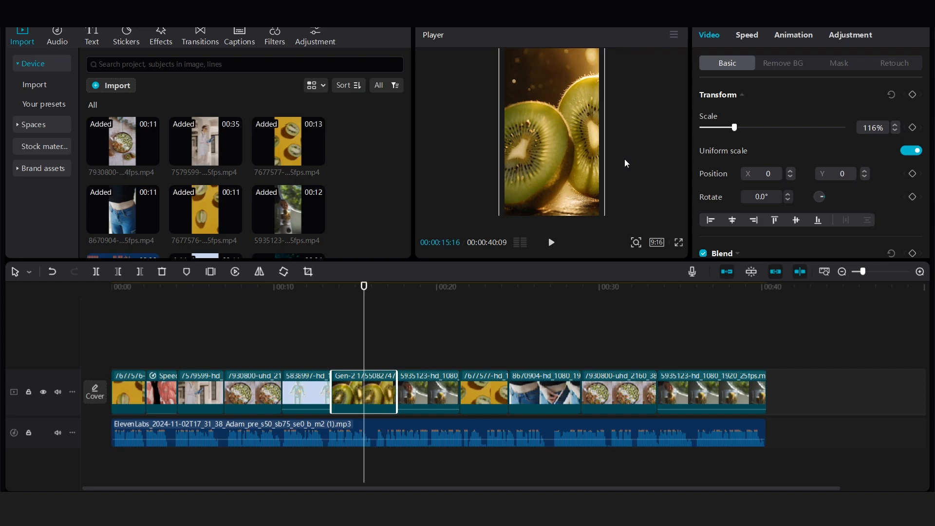
{"action": "left_click", "coordinate": [428, 392]}
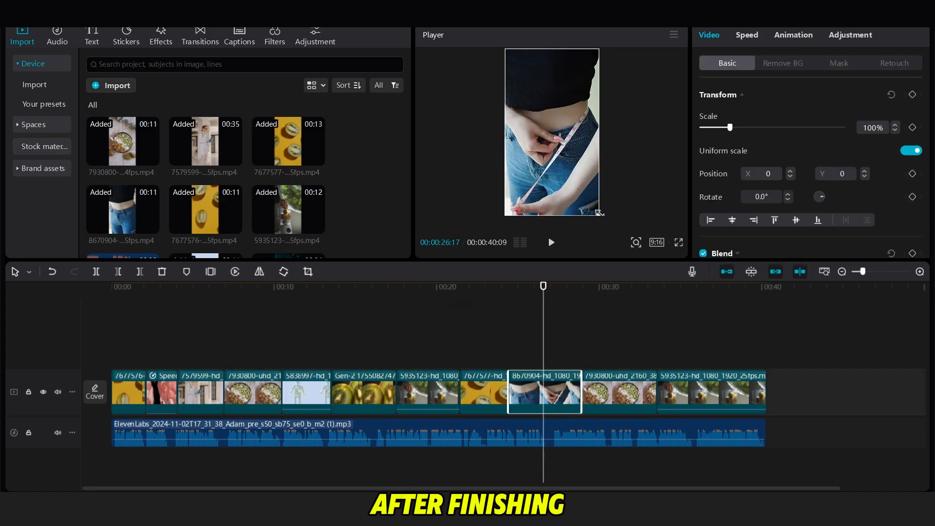
Add the Trending Vignette effect with a weaker texture strength
{"action": "left_click", "coordinate": [160, 36]}
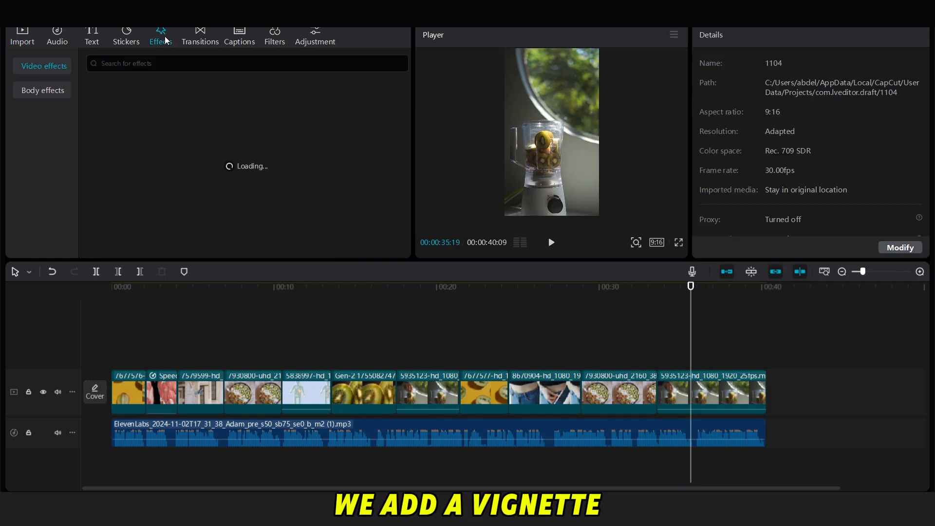
{"action": "left_click", "coordinate": [41, 65]}
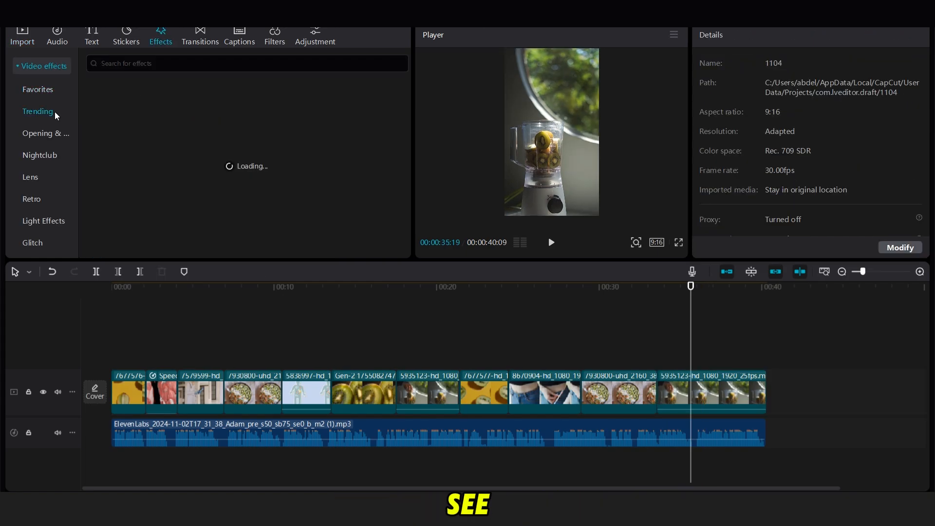
{"action": "left_click", "coordinate": [176, 119]}
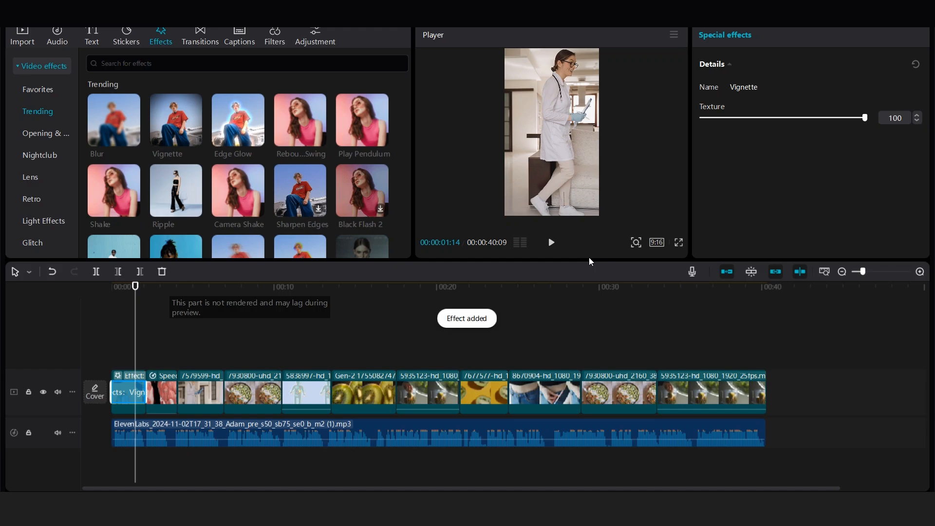
{"action": "left_click_drag", "start_coordinate": [863, 118], "coordinate": [791, 118]}
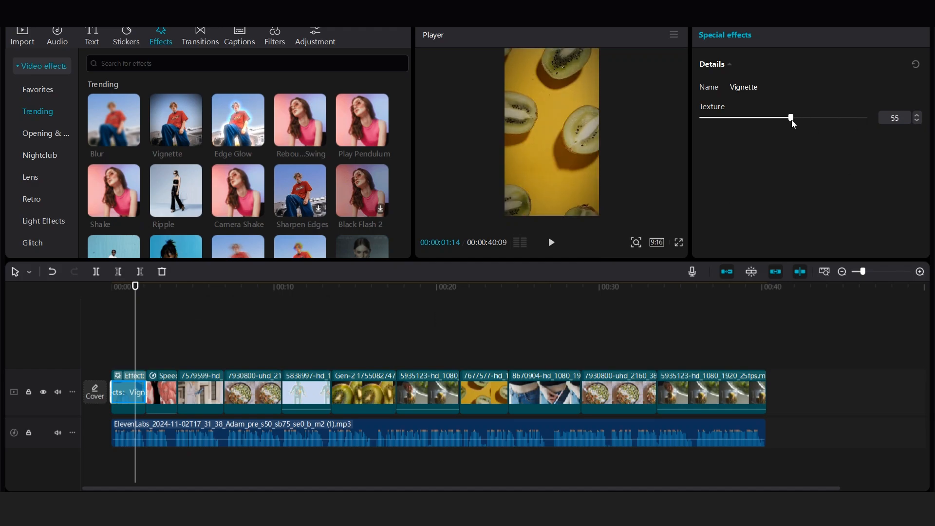
Stretch the vignette along the timeline to cover the clips after the opening one
{"action": "left_click_drag", "start_coordinate": [791, 118], "coordinate": [769, 118]}
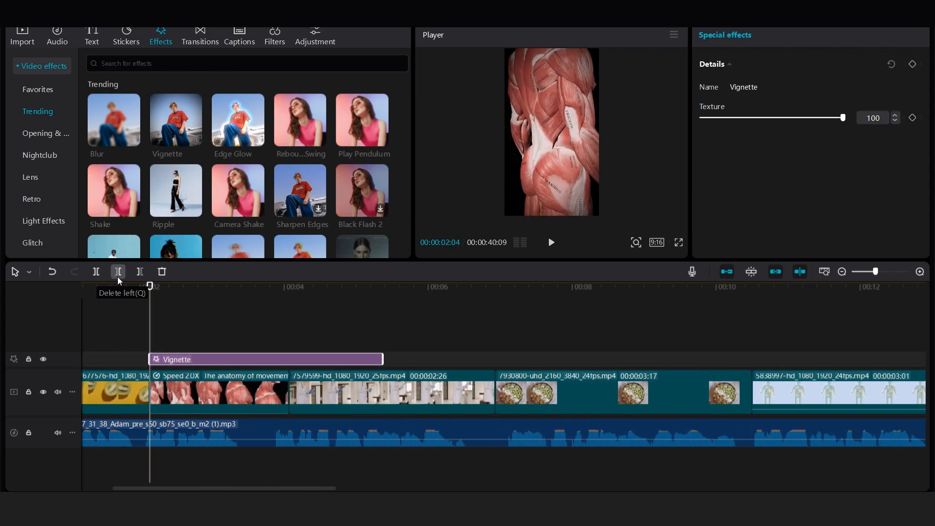
{"action": "left_click_drag", "start_coordinate": [843, 118], "coordinate": [758, 117]}
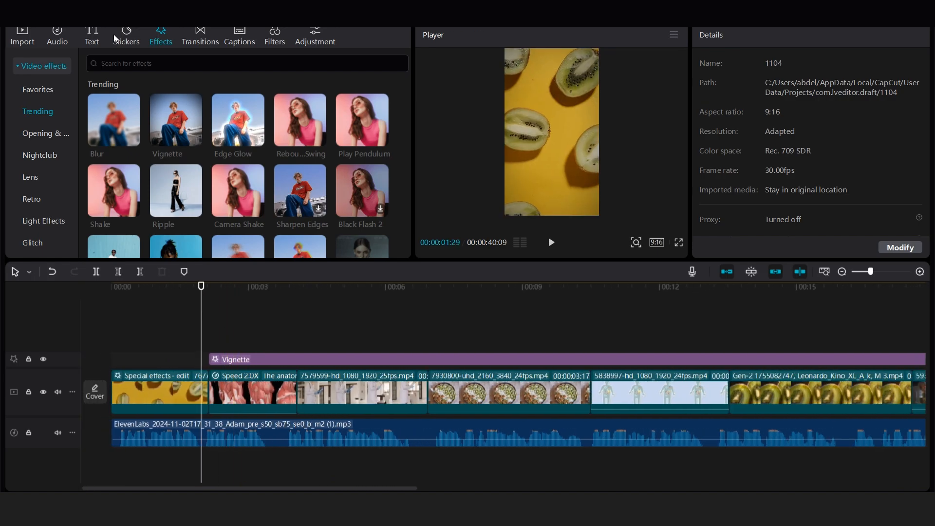
{"action": "left_click", "coordinate": [200, 36]}
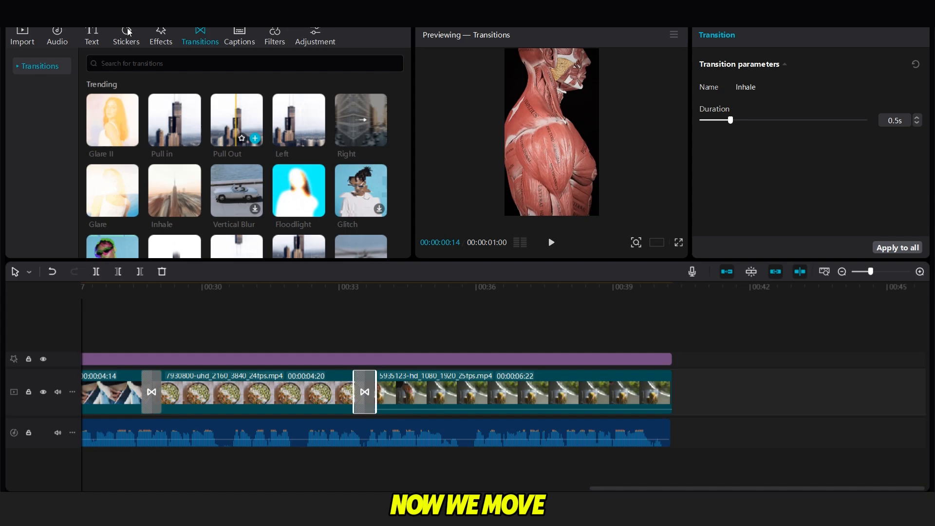
Auto-caption the voiceover and apply the bold yellow-highlight template to all captions
{"action": "left_click", "coordinate": [92, 35]}
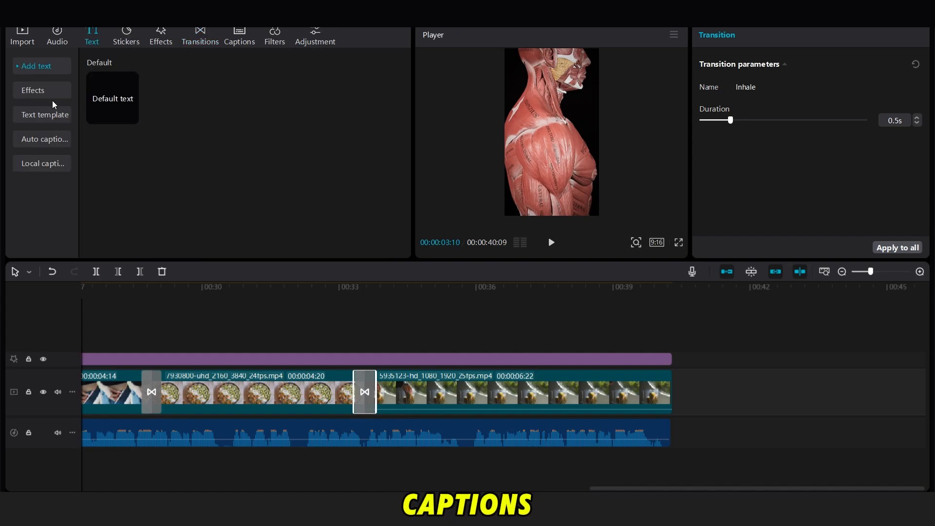
{"action": "left_click", "coordinate": [42, 140]}
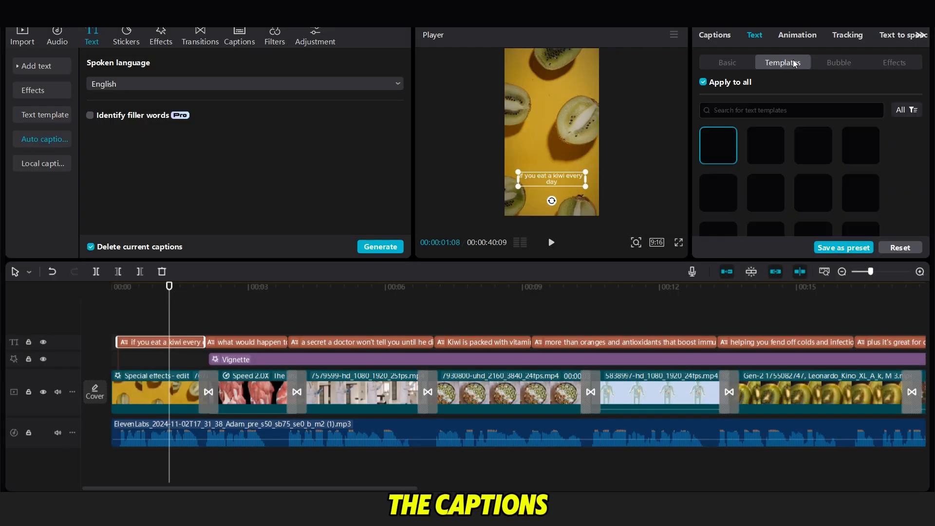
{"action": "scroll", "scroll_direction": "down", "scroll_amount": 3}
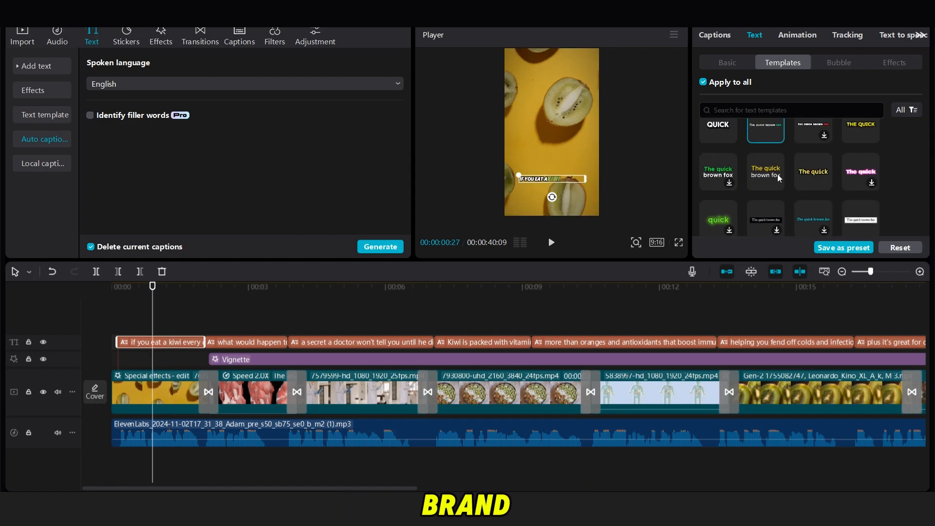
{"action": "left_click", "coordinate": [727, 62]}
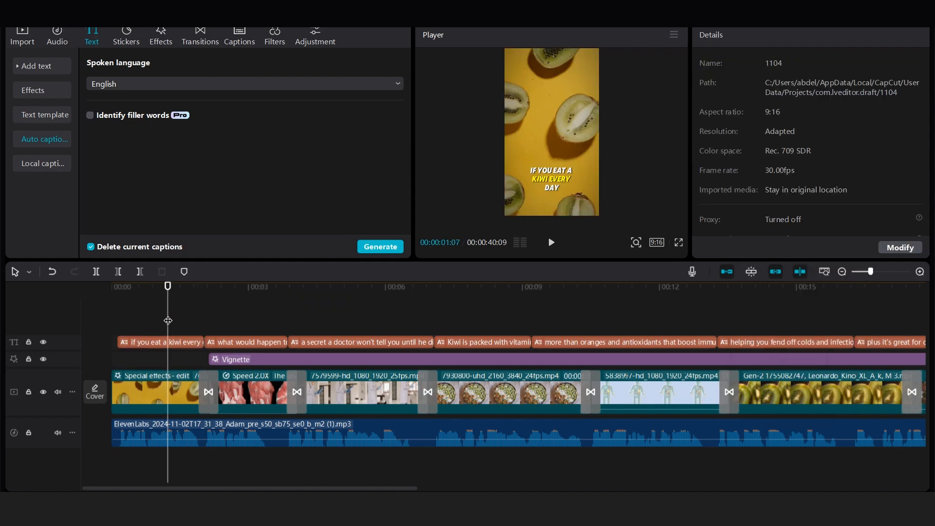
Check later captions and adjust their font and glow settings
{"action": "left_click", "coordinate": [160, 341]}
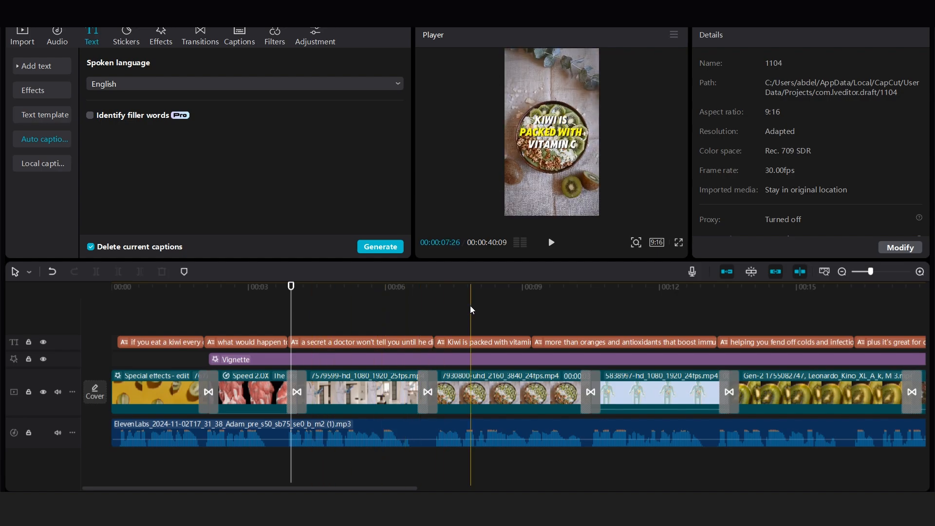
{"action": "left_click", "coordinate": [361, 342]}
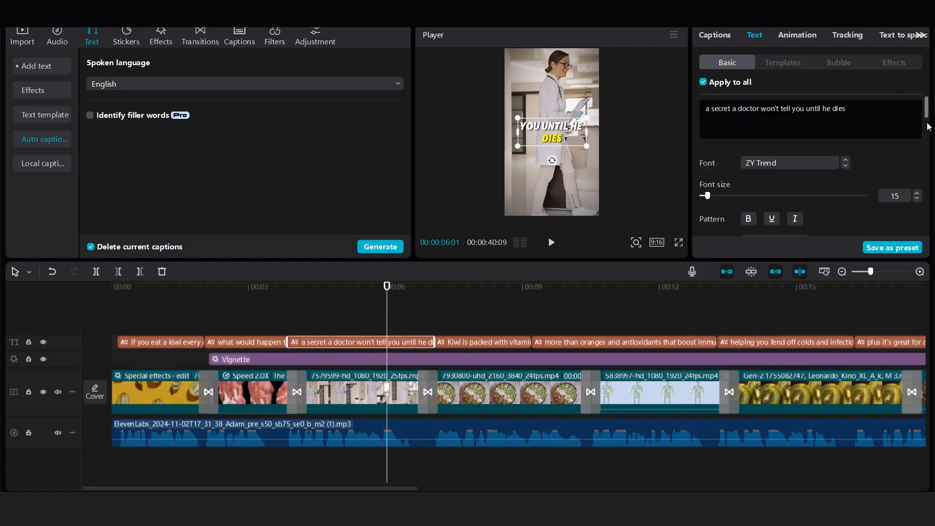
{"action": "scroll", "scroll_direction": "down", "scroll_amount": 3}
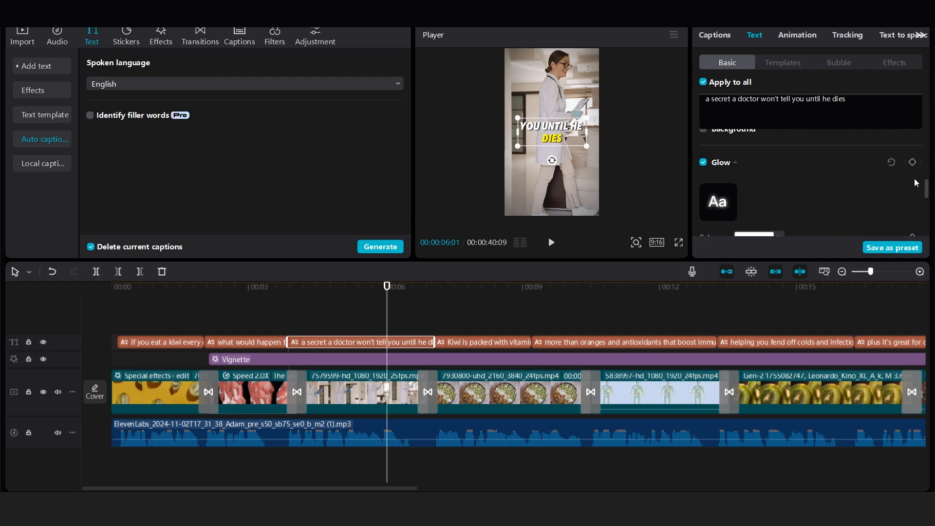
{"action": "left_click", "coordinate": [754, 182]}
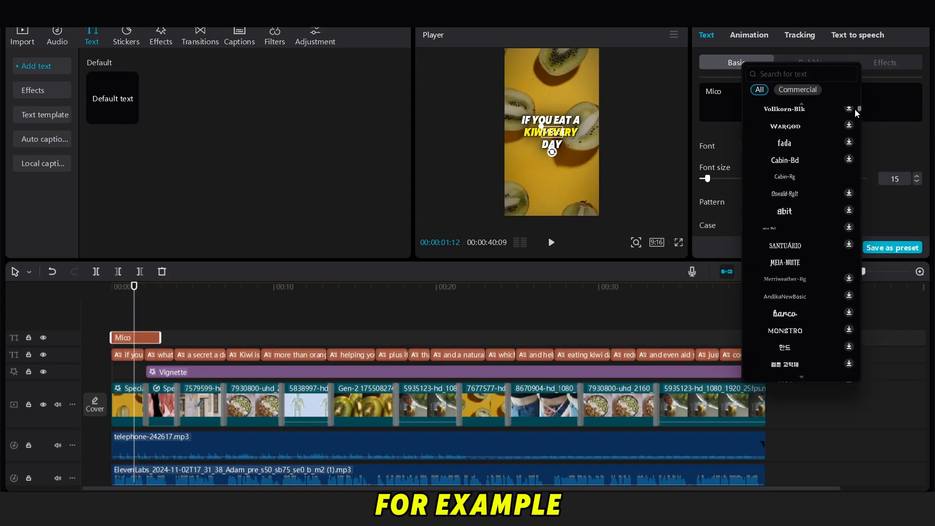
Lower the Mico watermark text's opacity to 44% so it sits faintly over the video
{"action": "scroll", "scroll_direction": "down", "scroll_amount": 3}
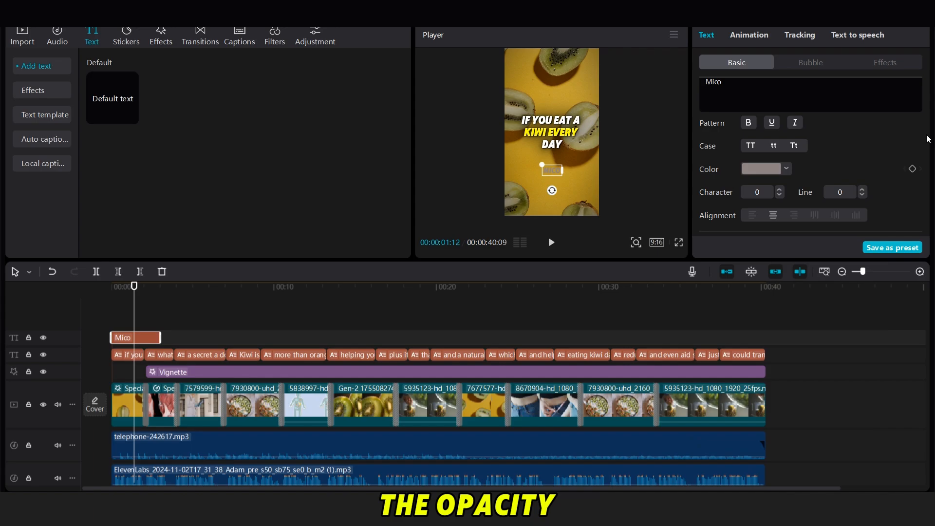
{"action": "scroll", "scroll_direction": "down", "scroll_amount": 3}
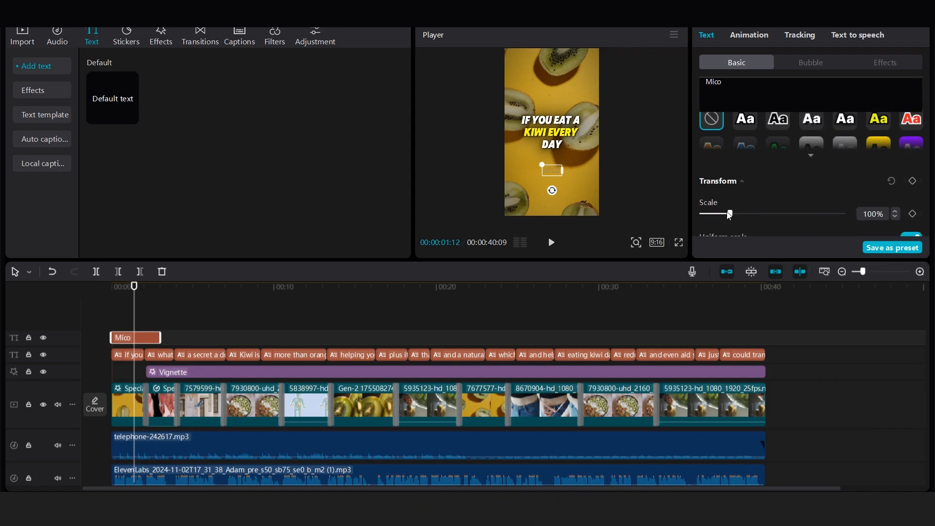
{"action": "left_click", "coordinate": [201, 286]}
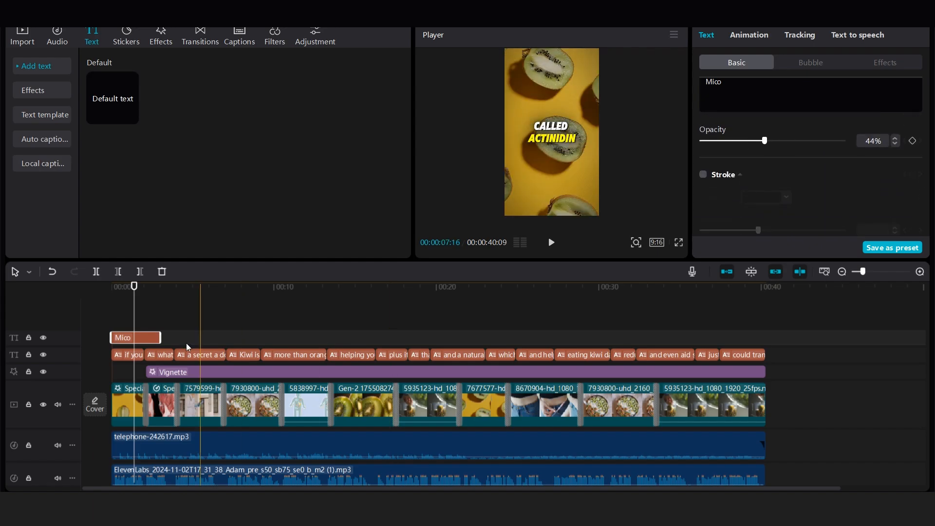
{"action": "left_click", "coordinate": [22, 35]}
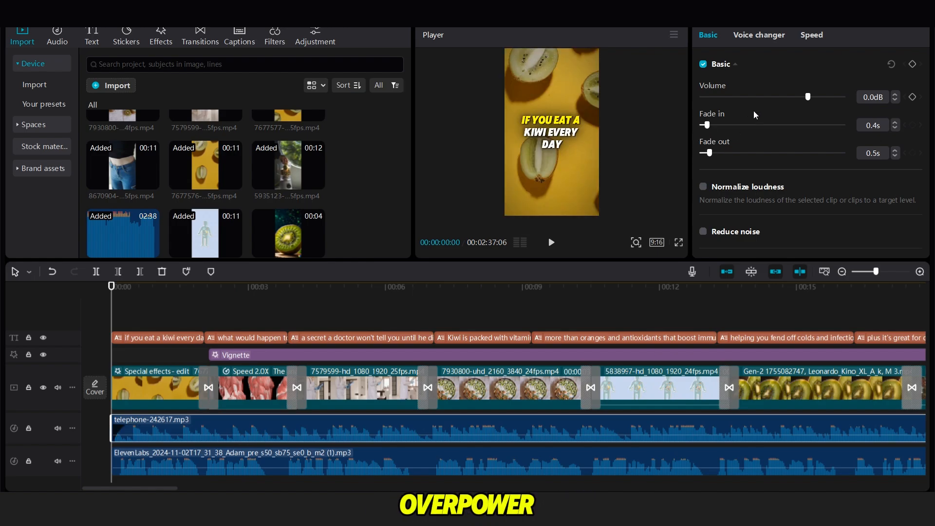
Drag the telephone-242617.mp3 volume down to about -22.6 dB
{"action": "left_click_drag", "start_coordinate": [808, 96], "coordinate": [768, 97]}
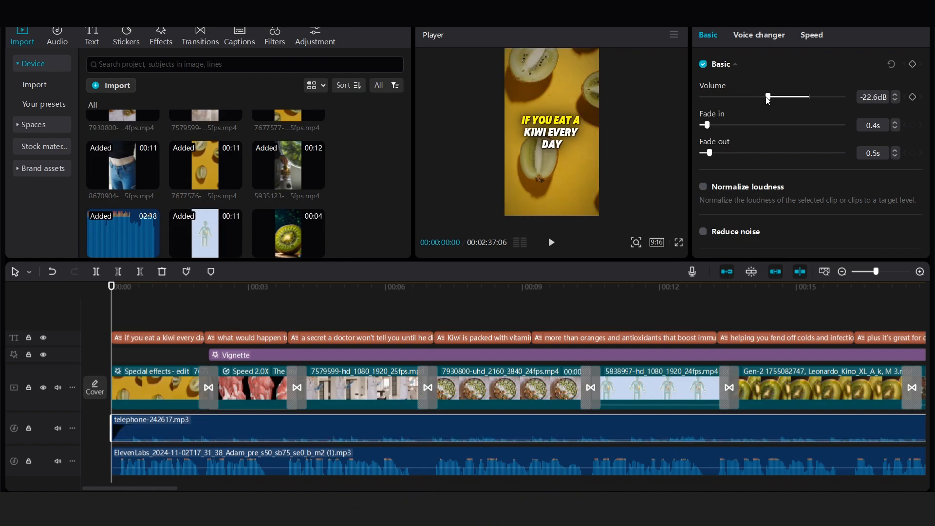